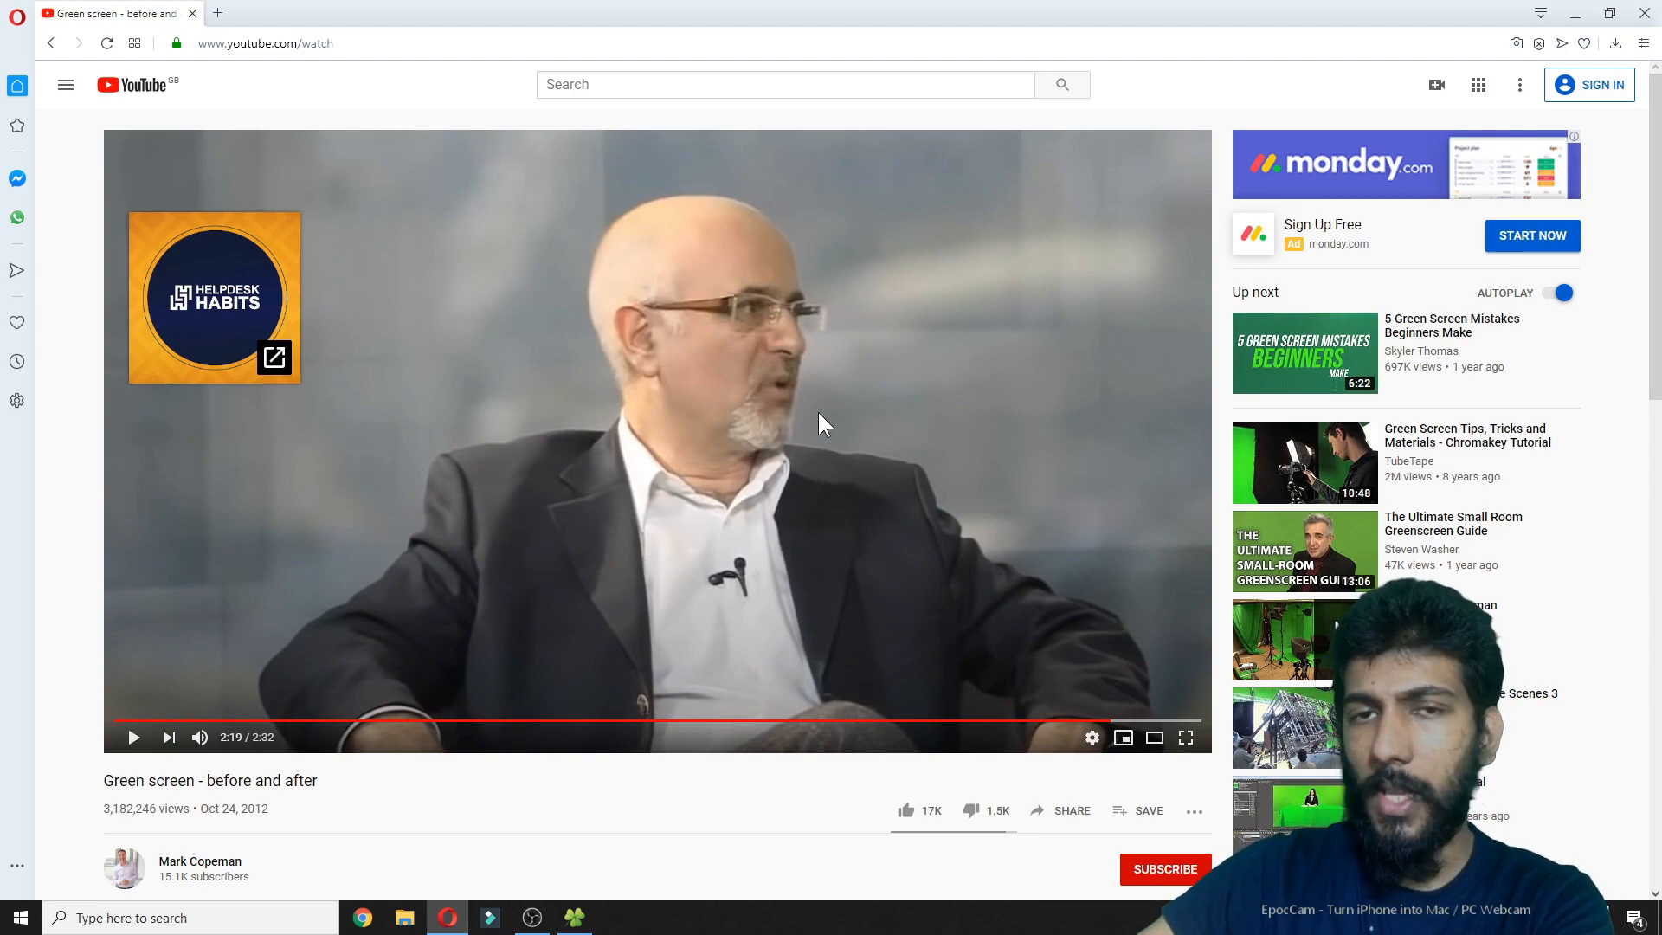
mouse_move(779, 394)
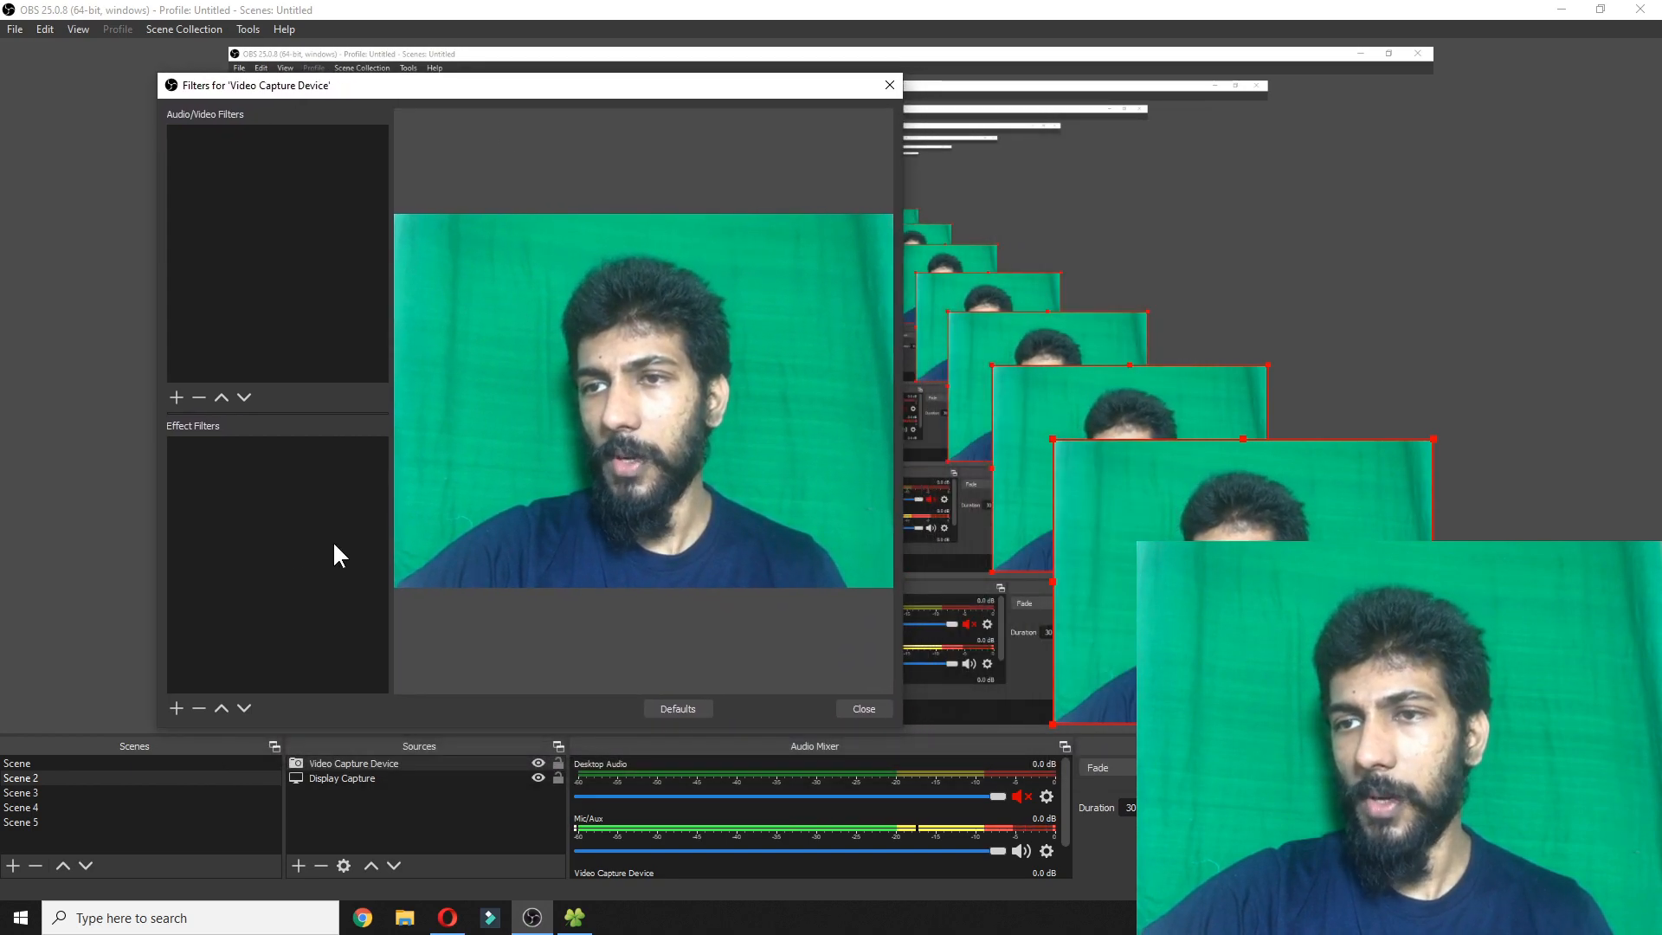
mouse_move(212, 120)
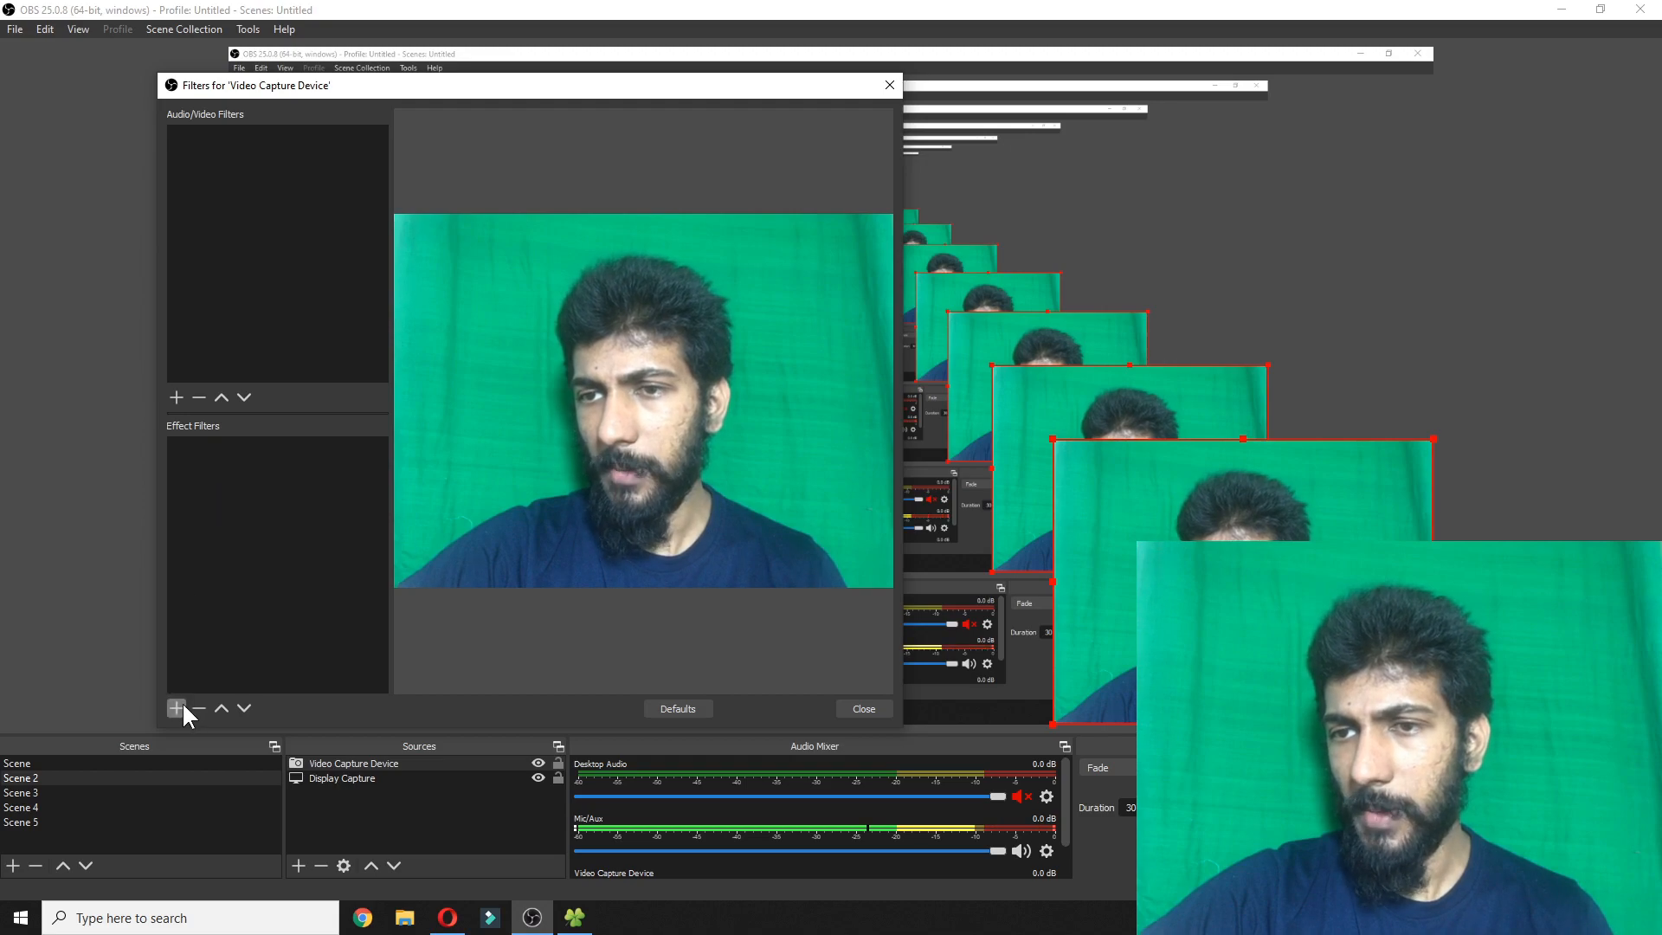
- Add a Chroma Key effect filter to the webcam source and name it 'Chroma Key 12'
click(177, 709)
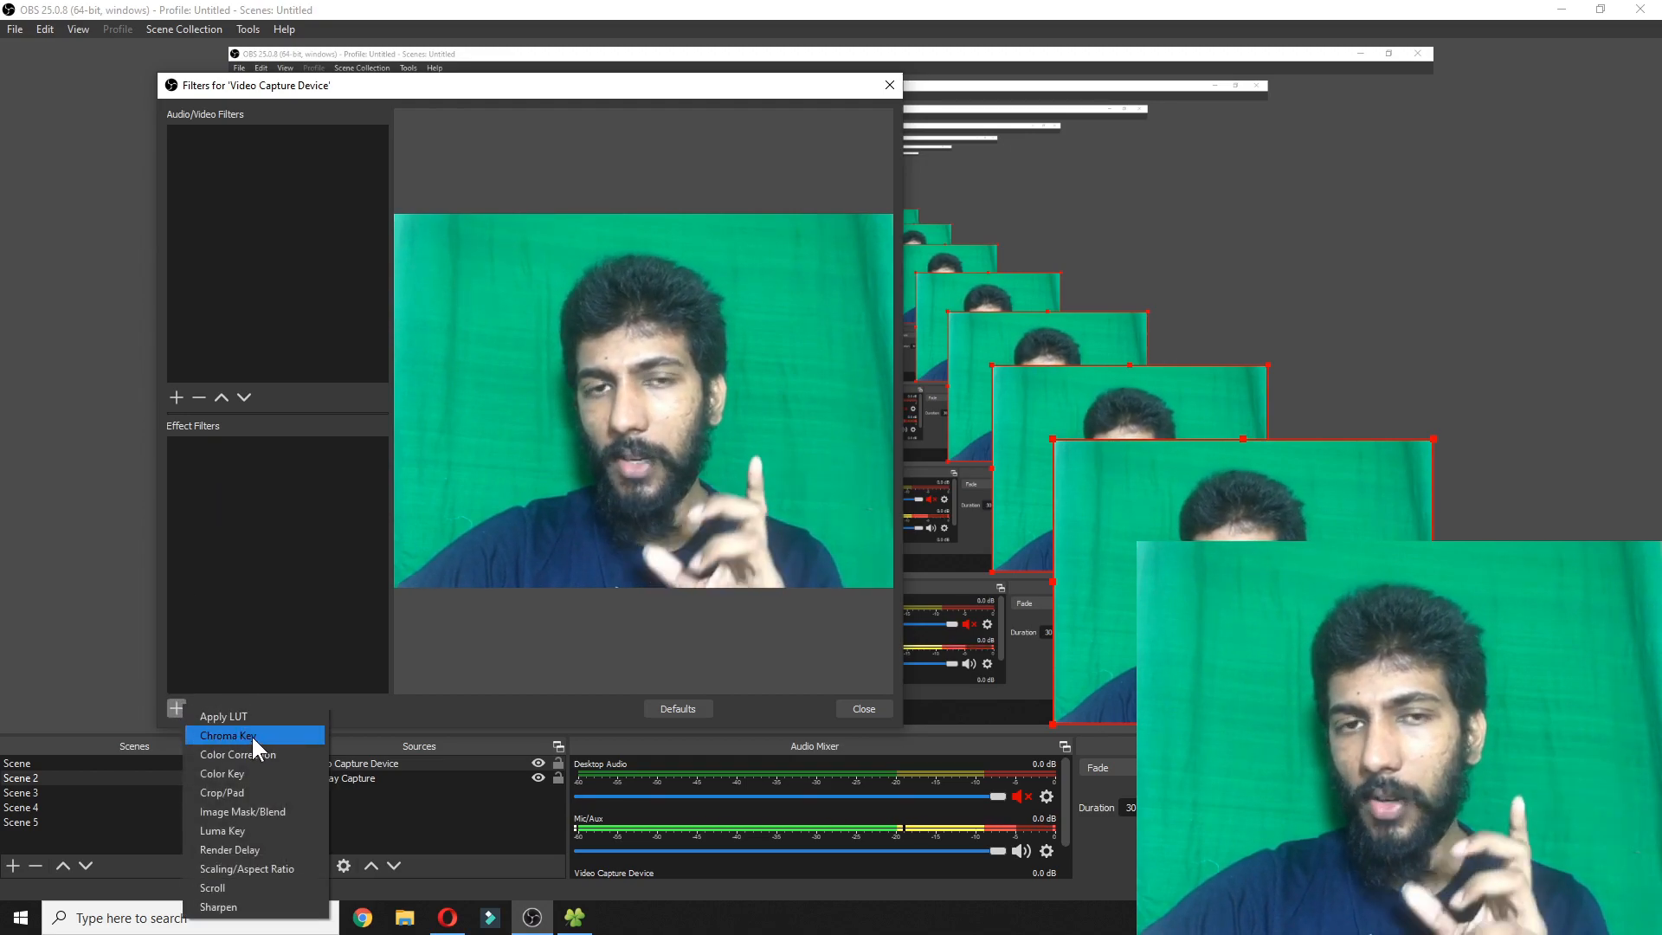
click(225, 736)
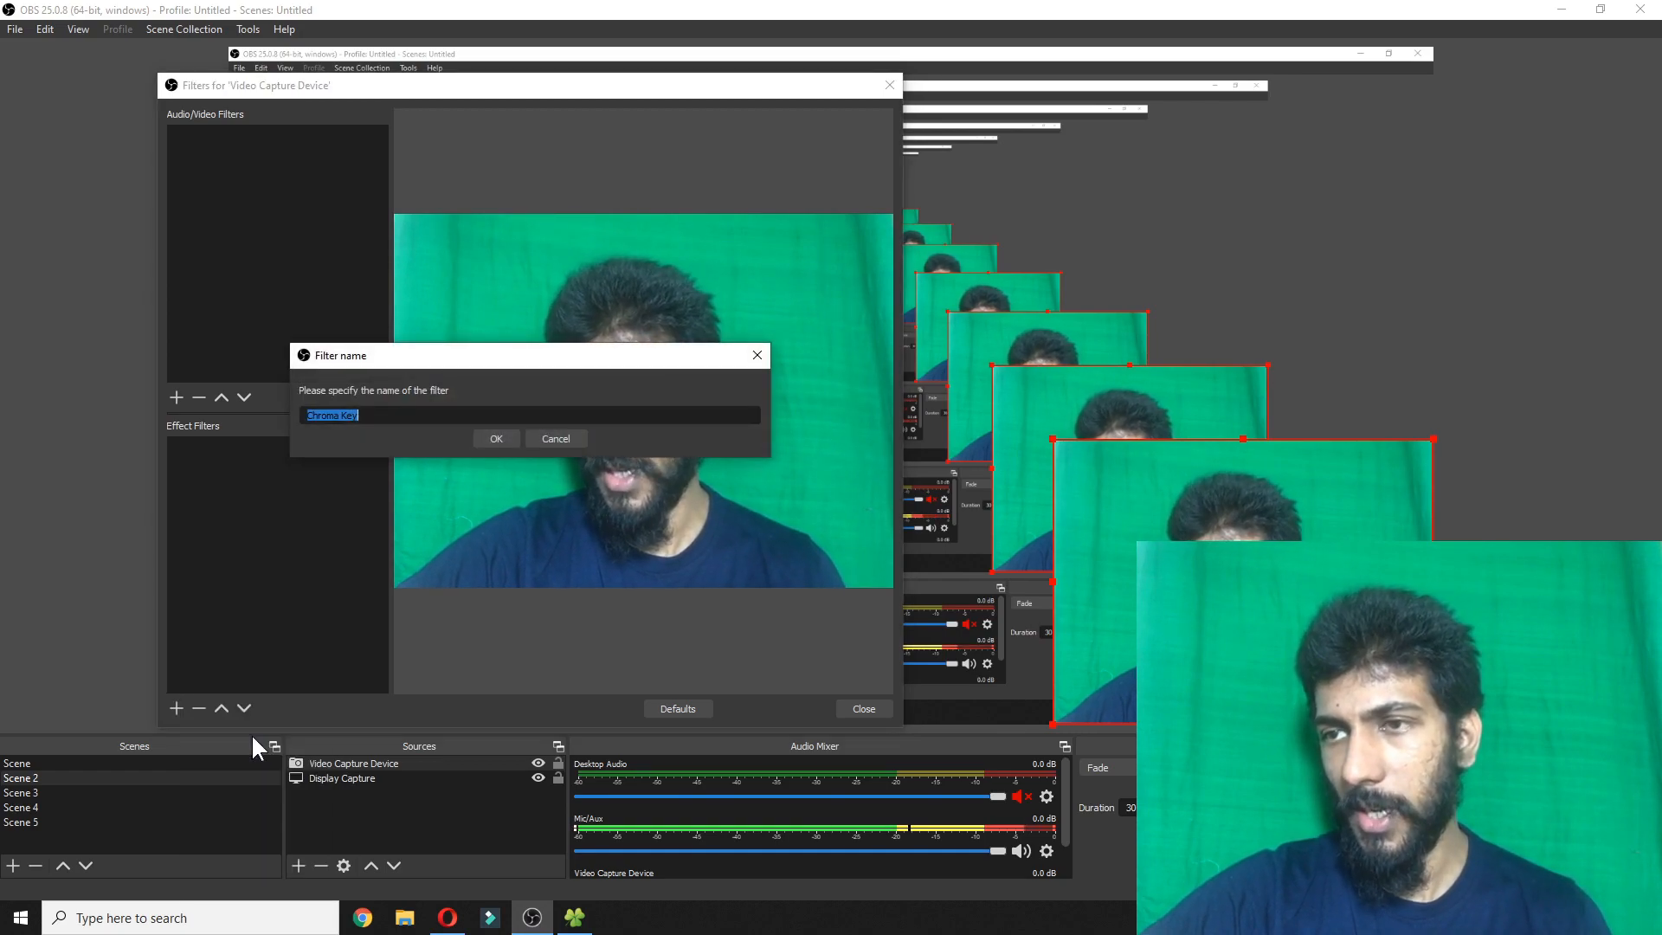
text(12)
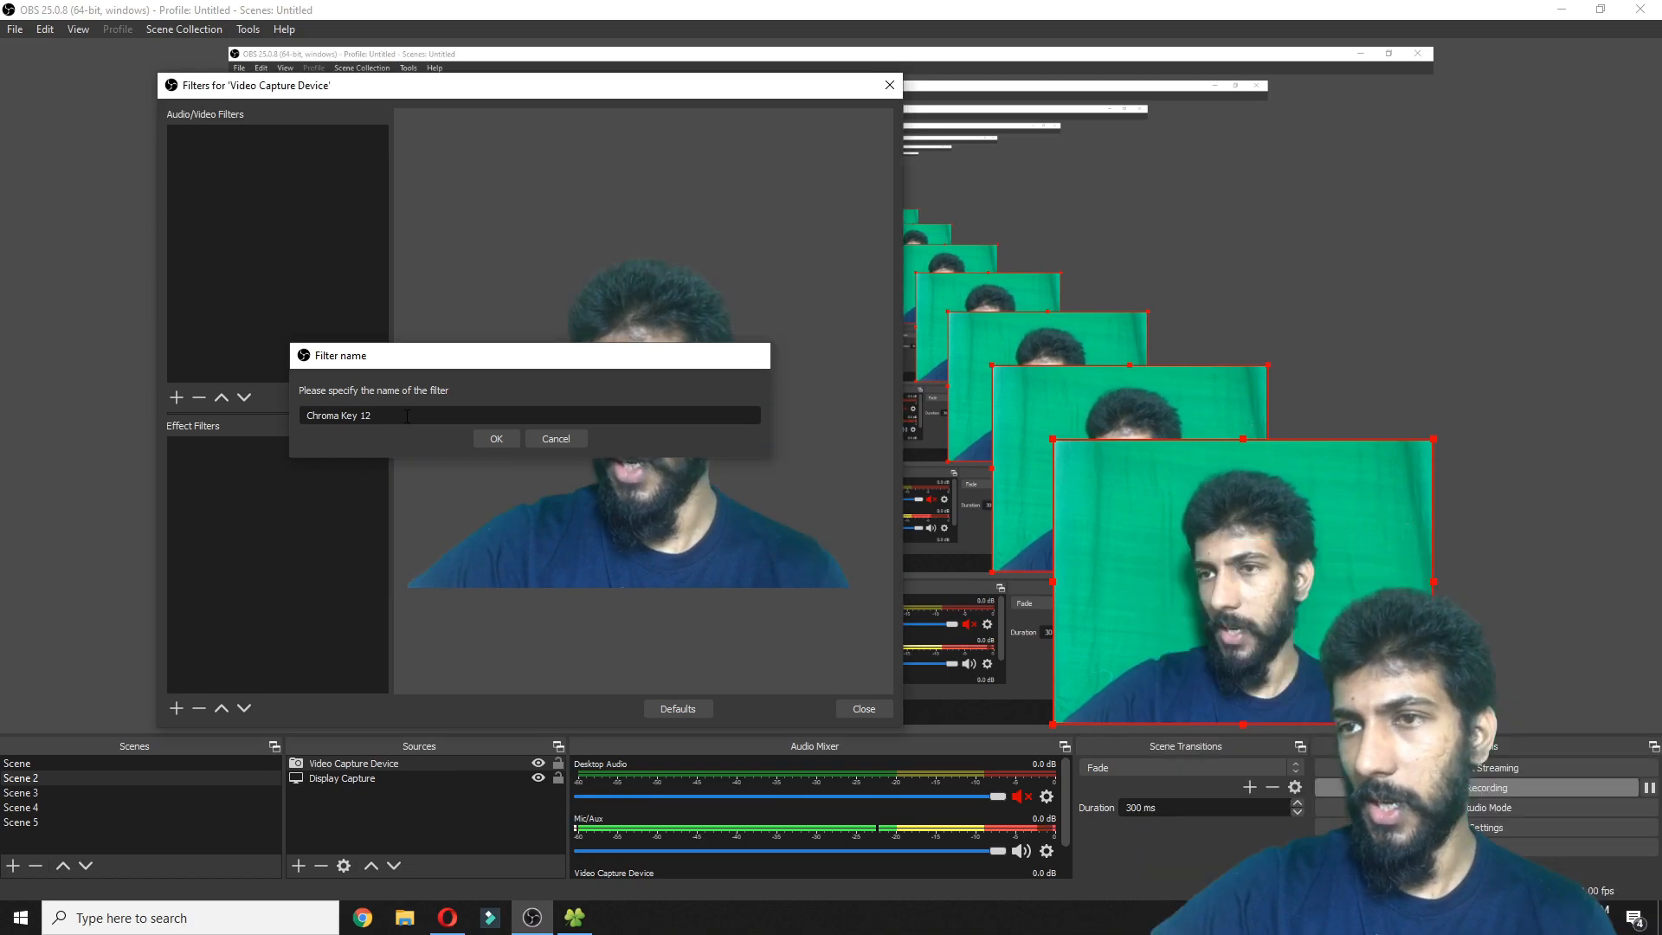
click(496, 439)
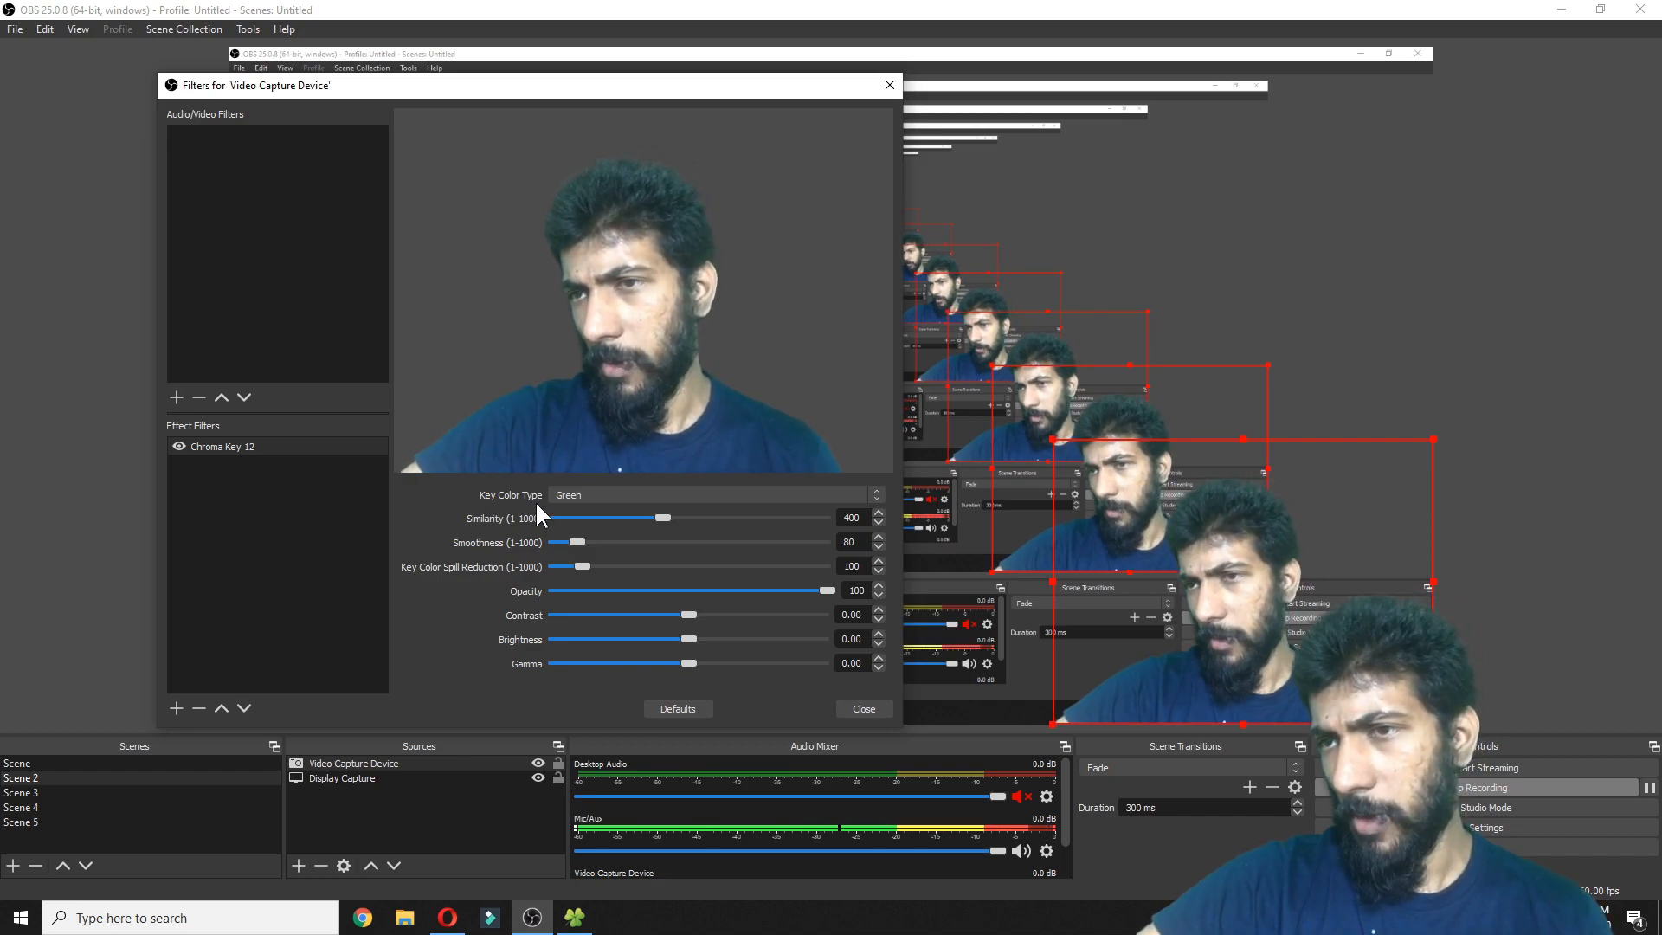
- Try a Blue key colour with similarity around 206, then return the key colour to Green
click(715, 493)
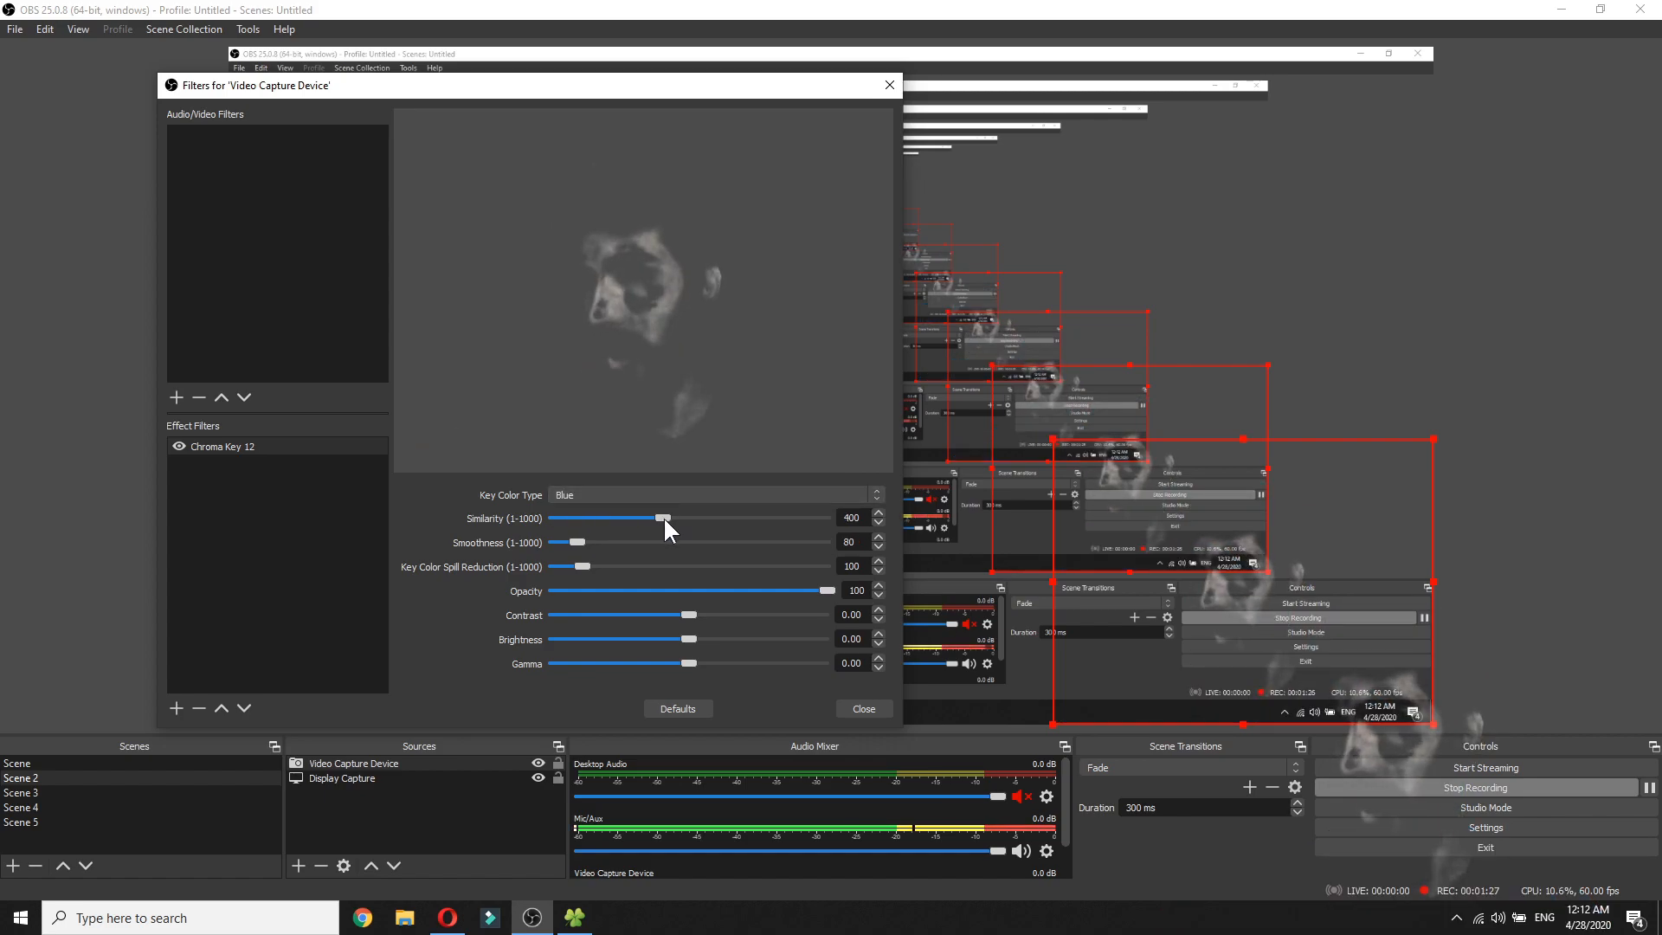
drag(665, 518, 610, 518)
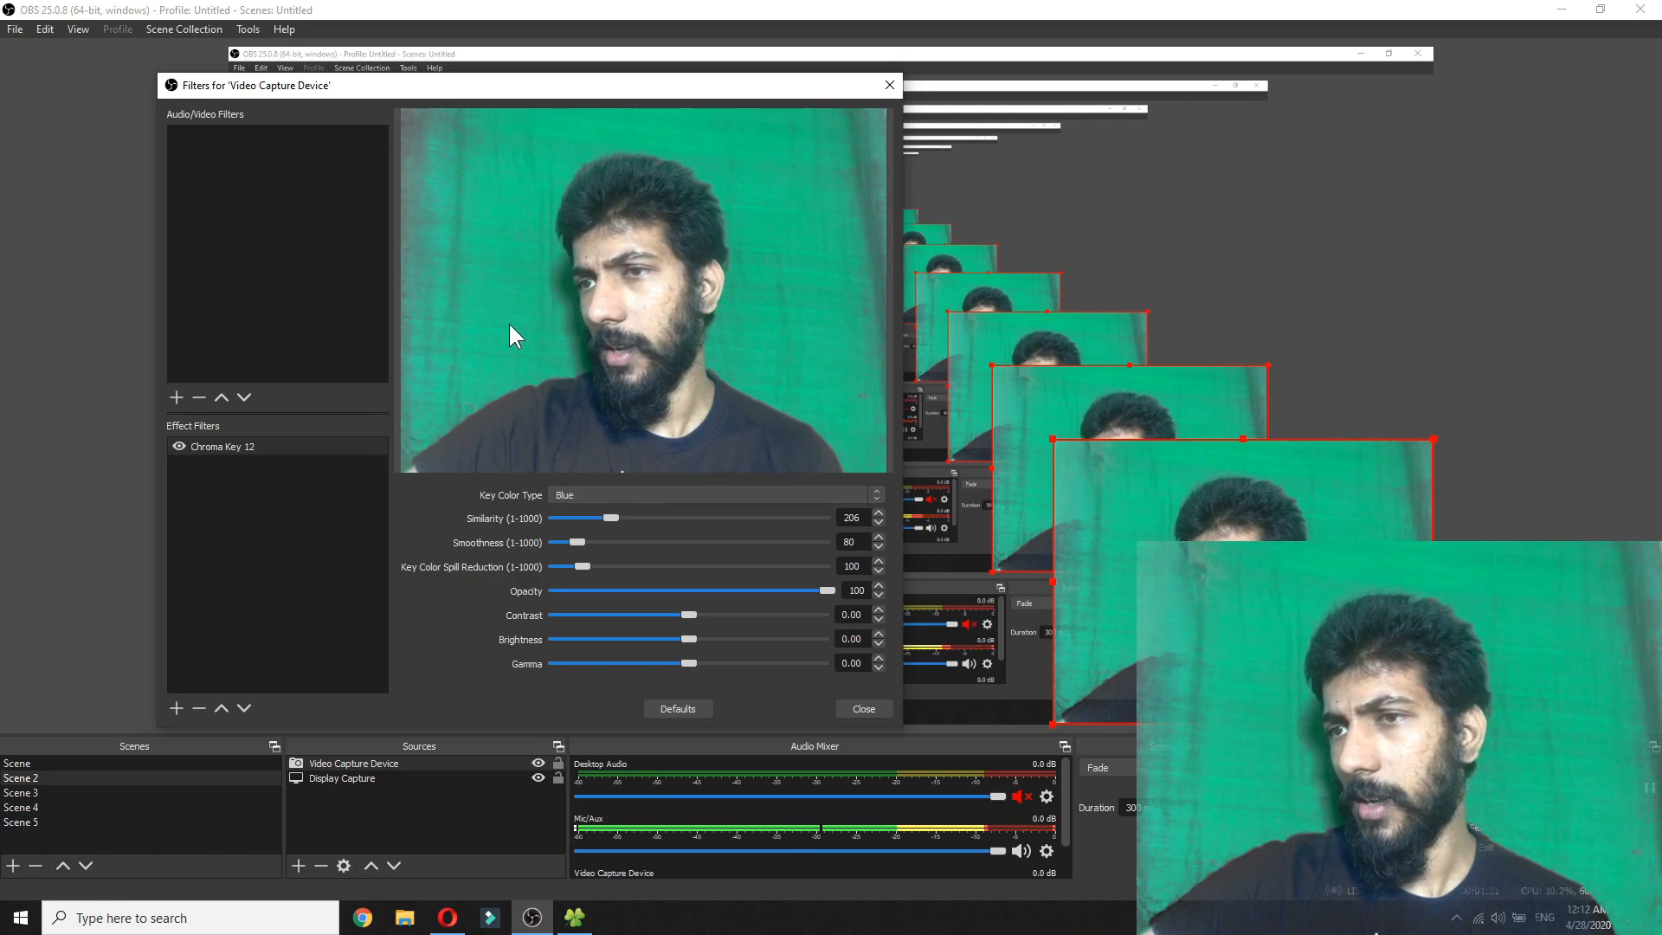
mouse_move(684, 471)
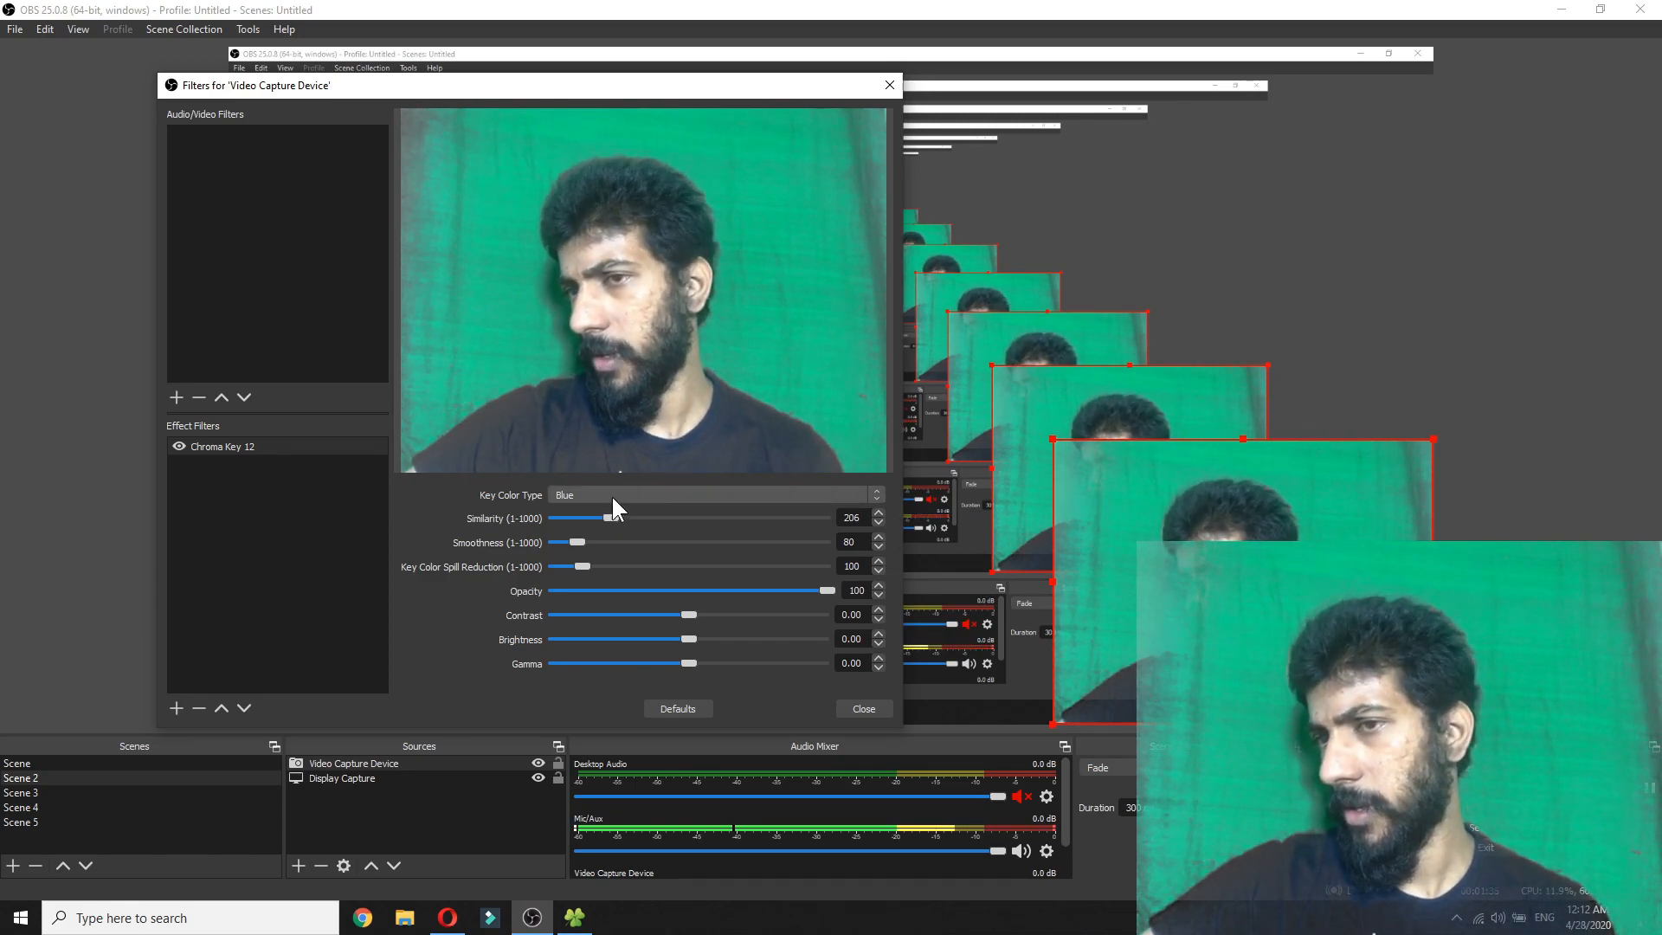
click(714, 495)
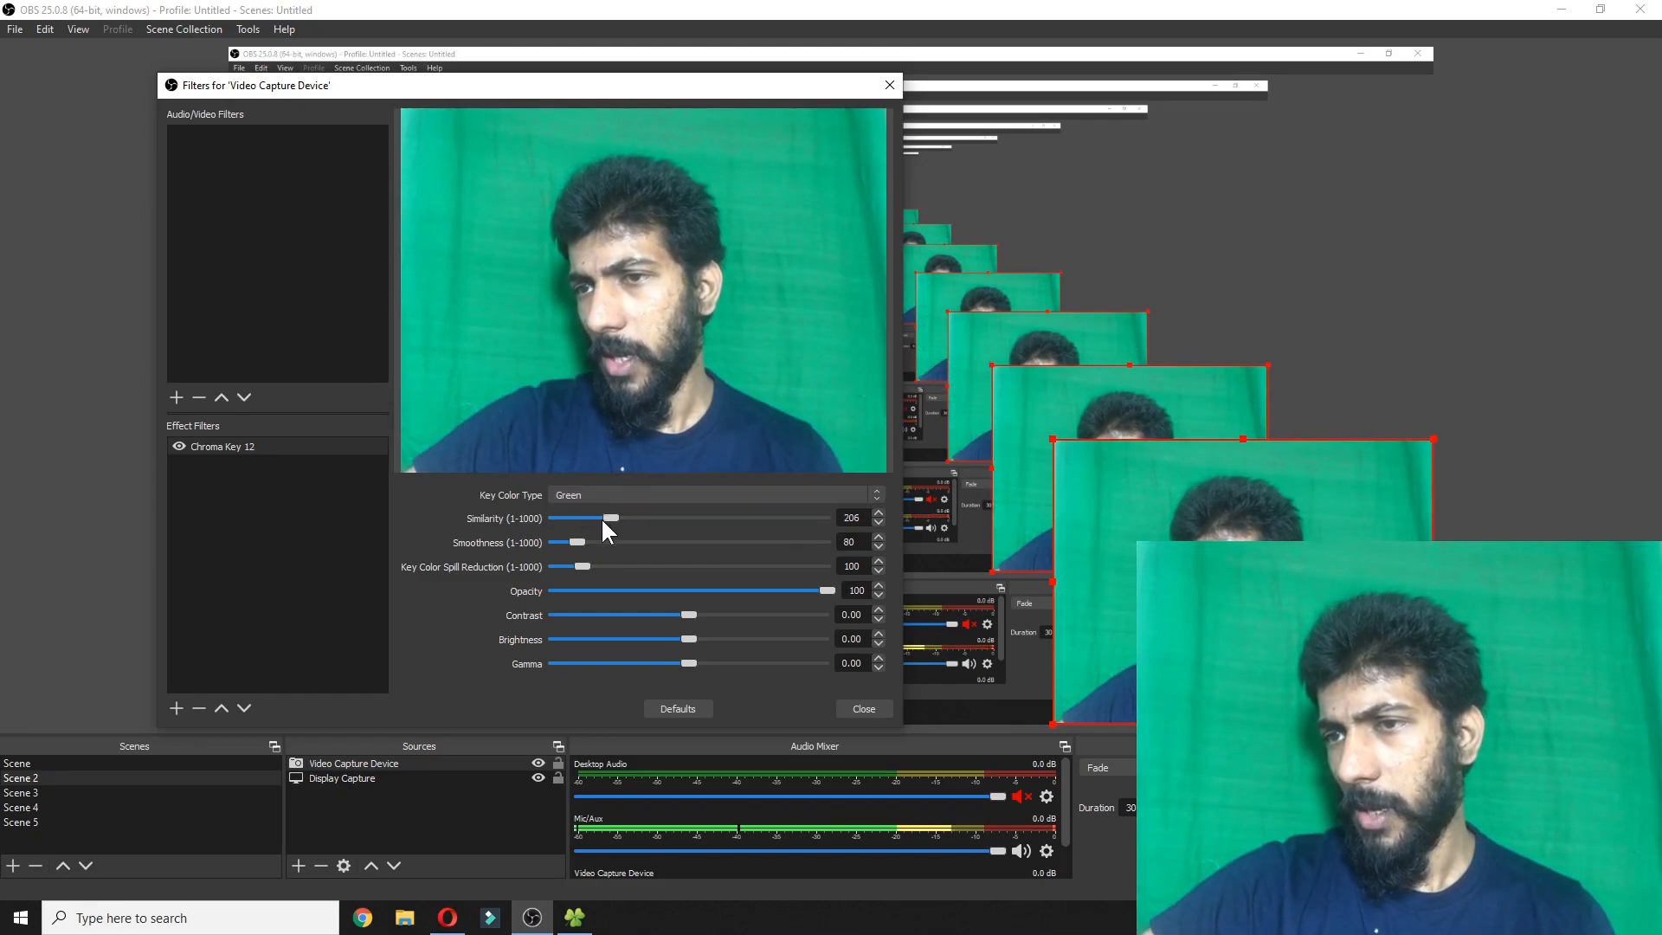
- Adjust the green key's Similarity between 229 and 349, settling it at 339
drag(613, 518, 650, 518)
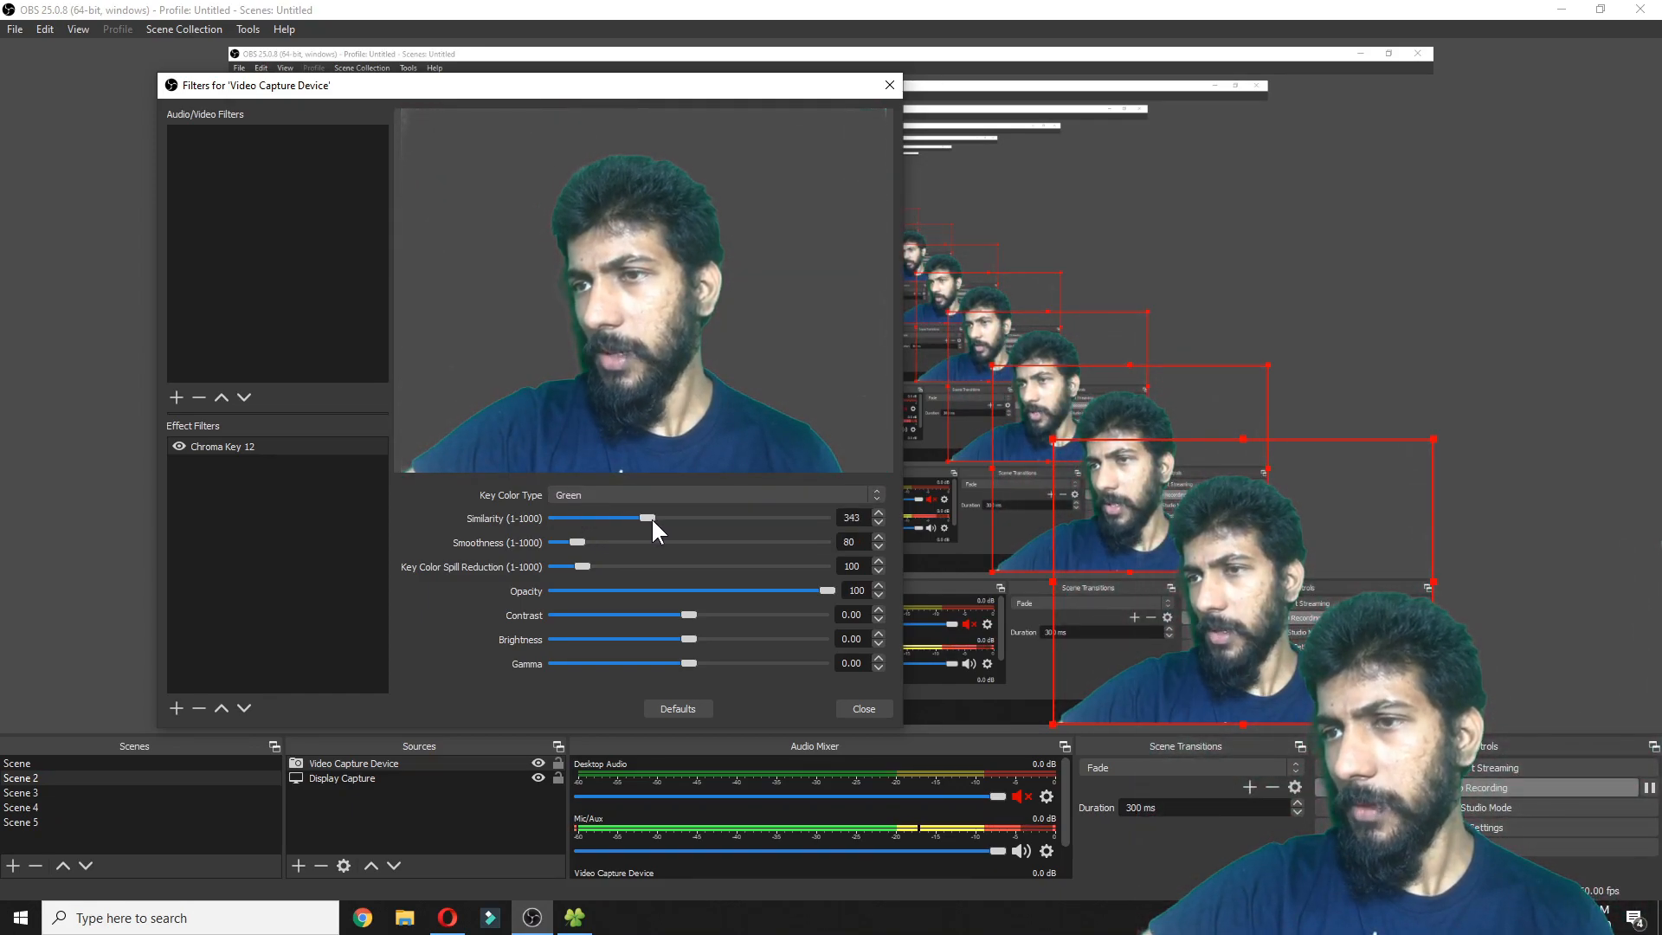
drag(650, 518, 653, 518)
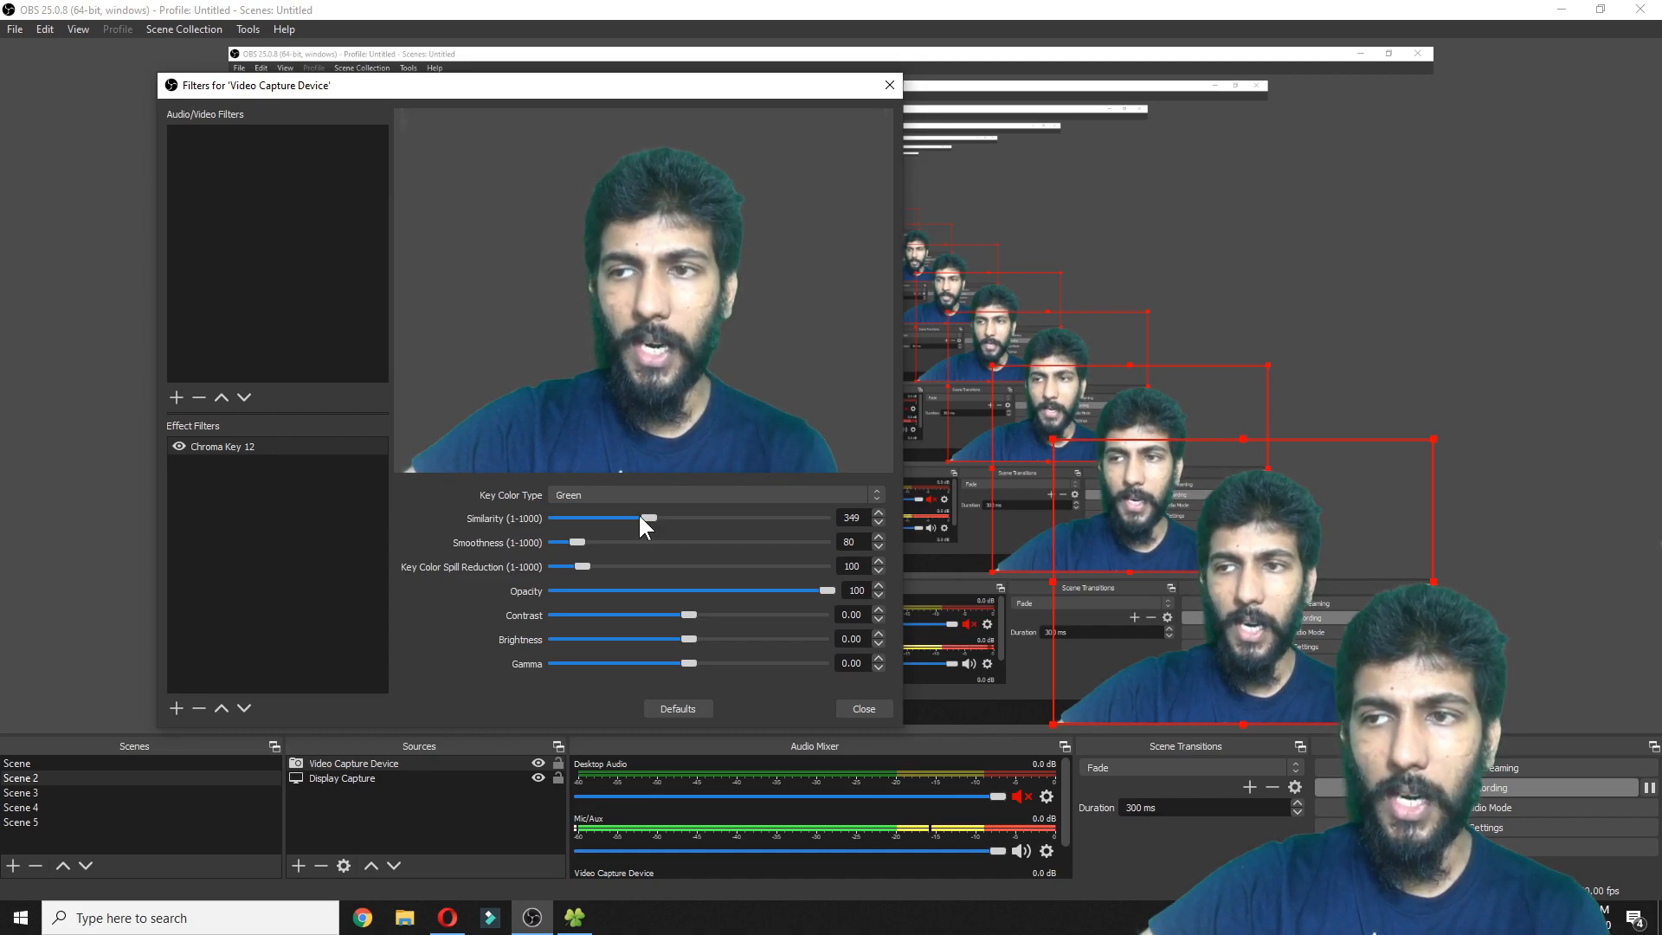
drag(650, 518, 618, 518)
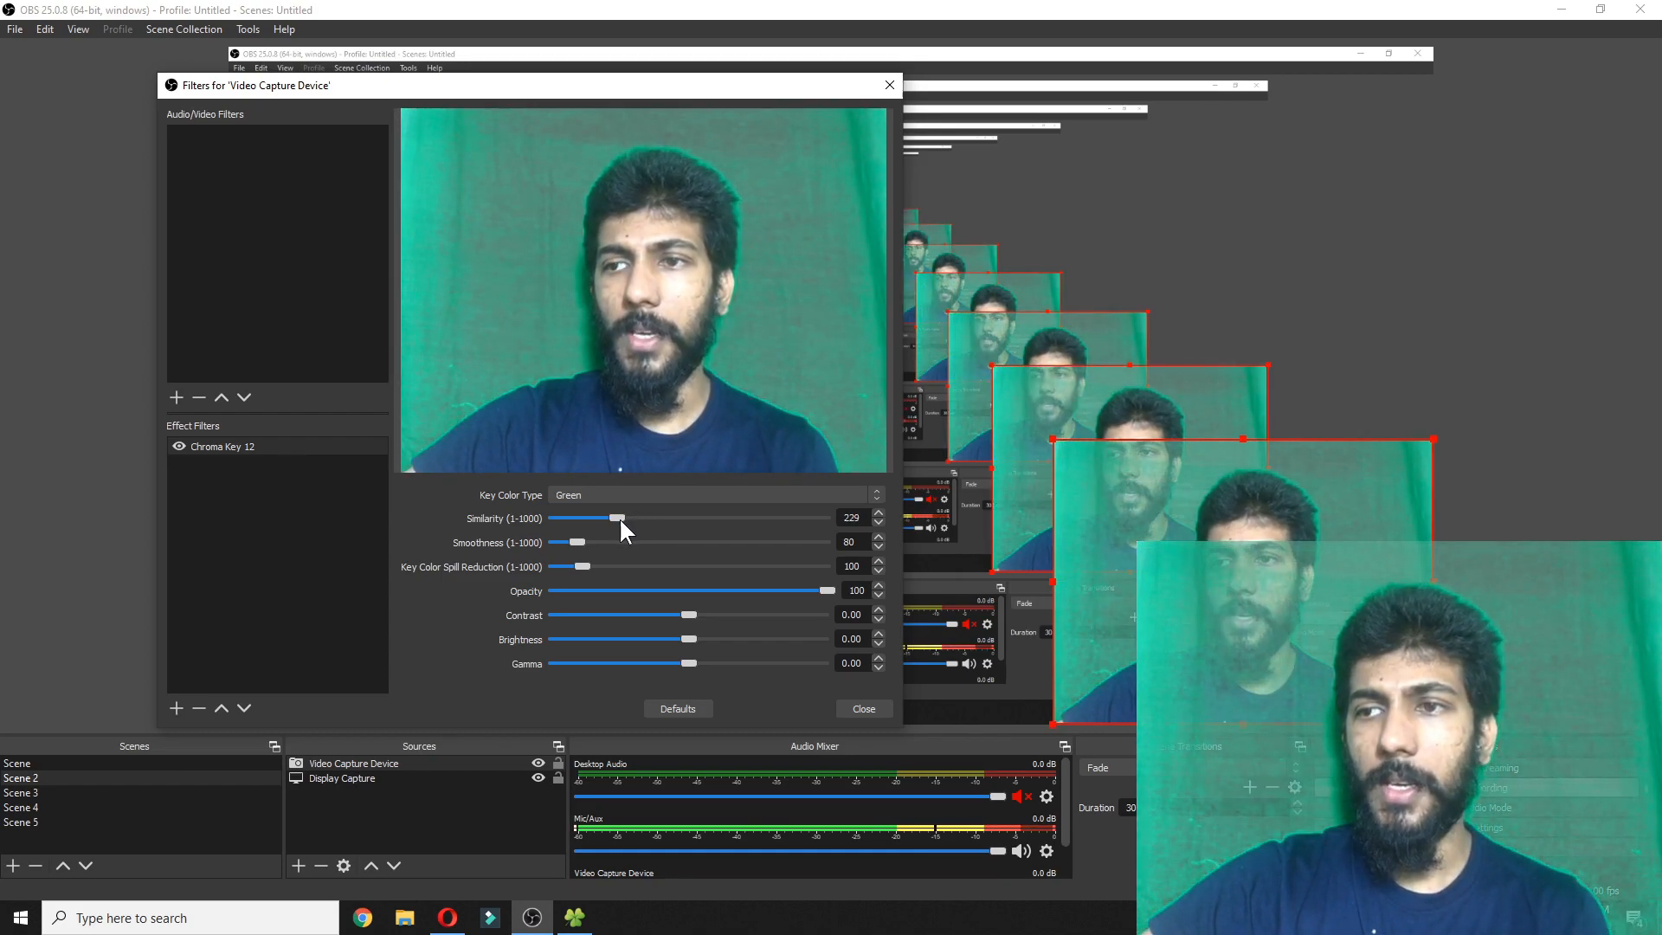
drag(618, 518, 636, 518)
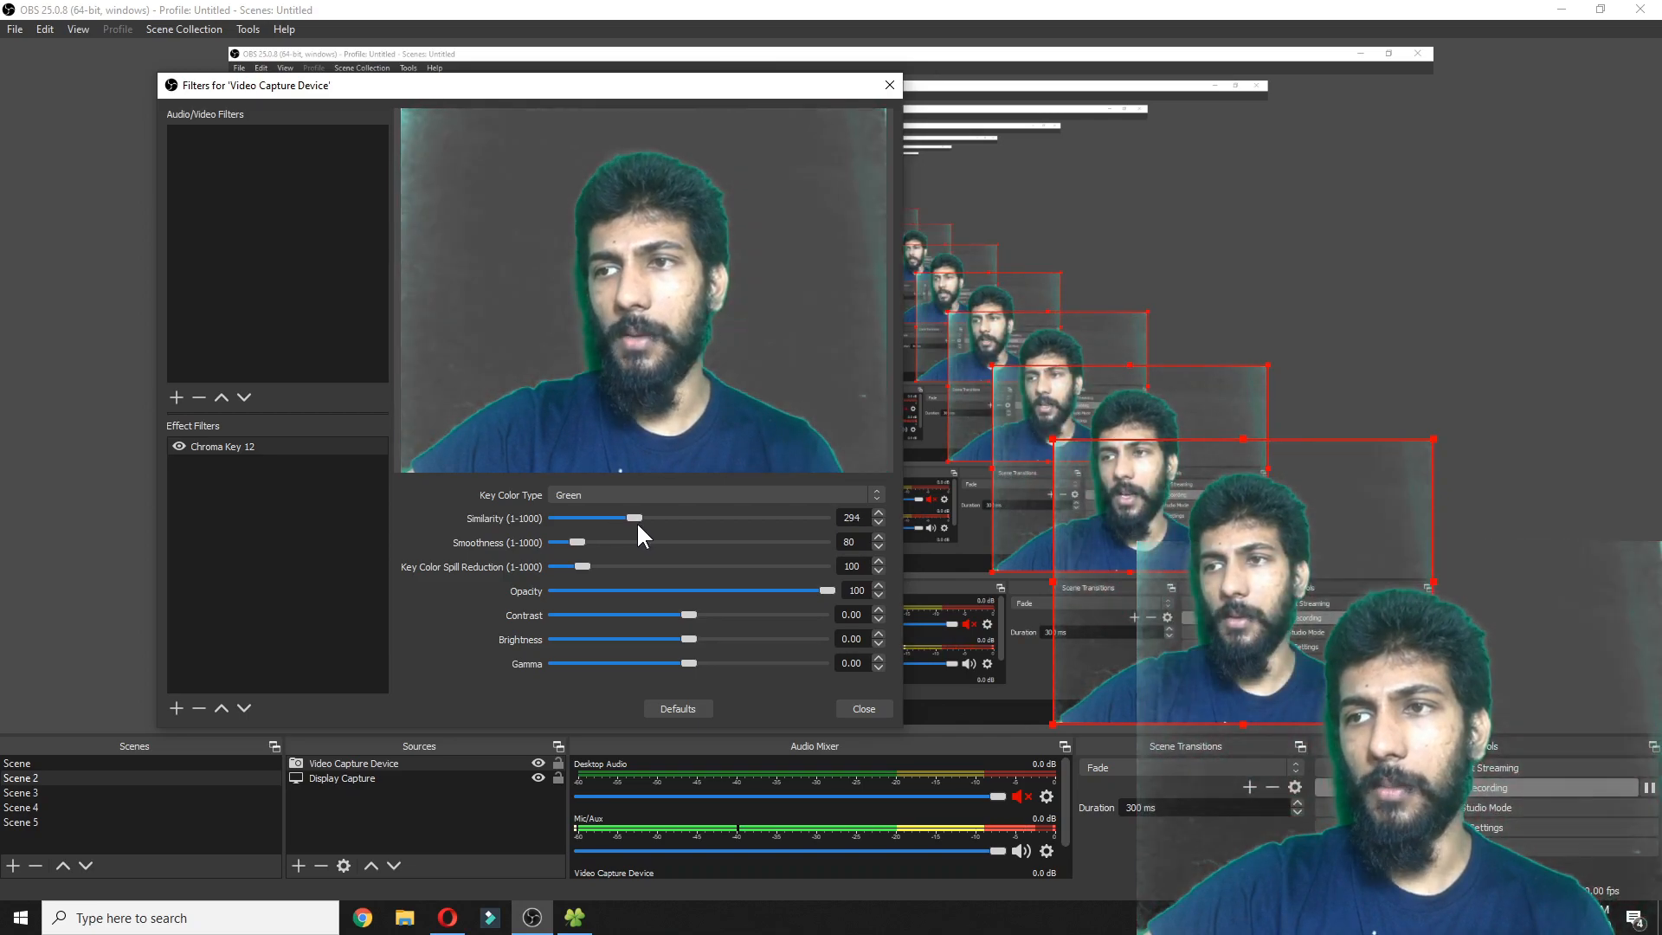
drag(635, 518, 650, 518)
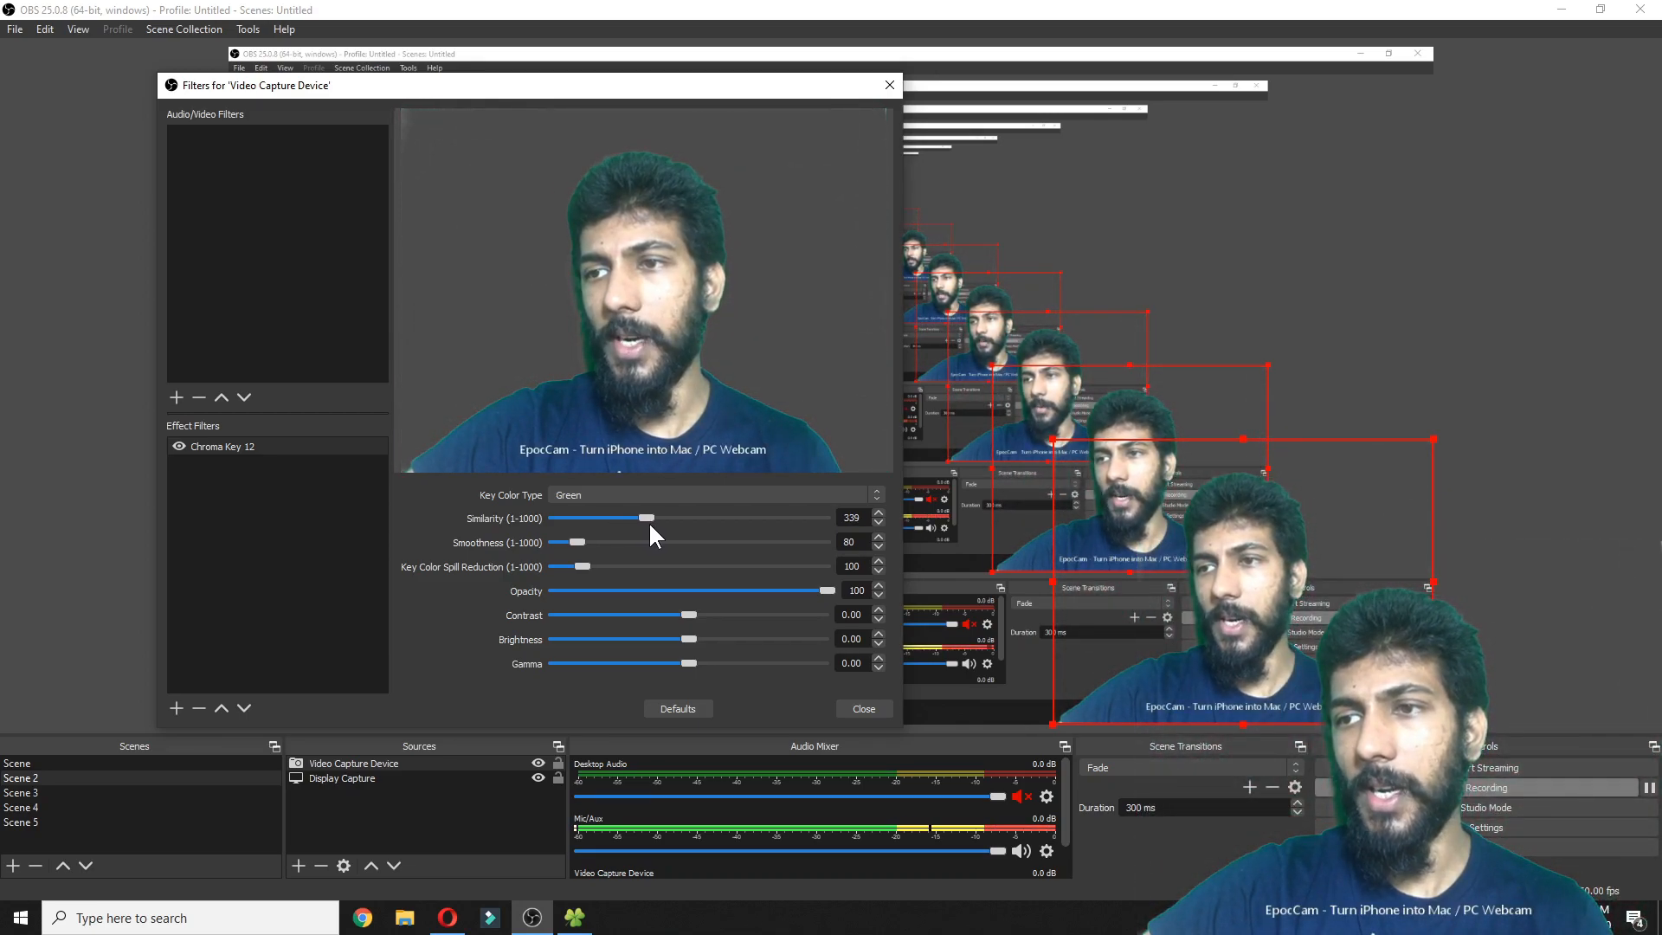
- Raise Similarity to 365, test Opacity down to 53 and restore it to 100
drag(645, 518, 658, 518)
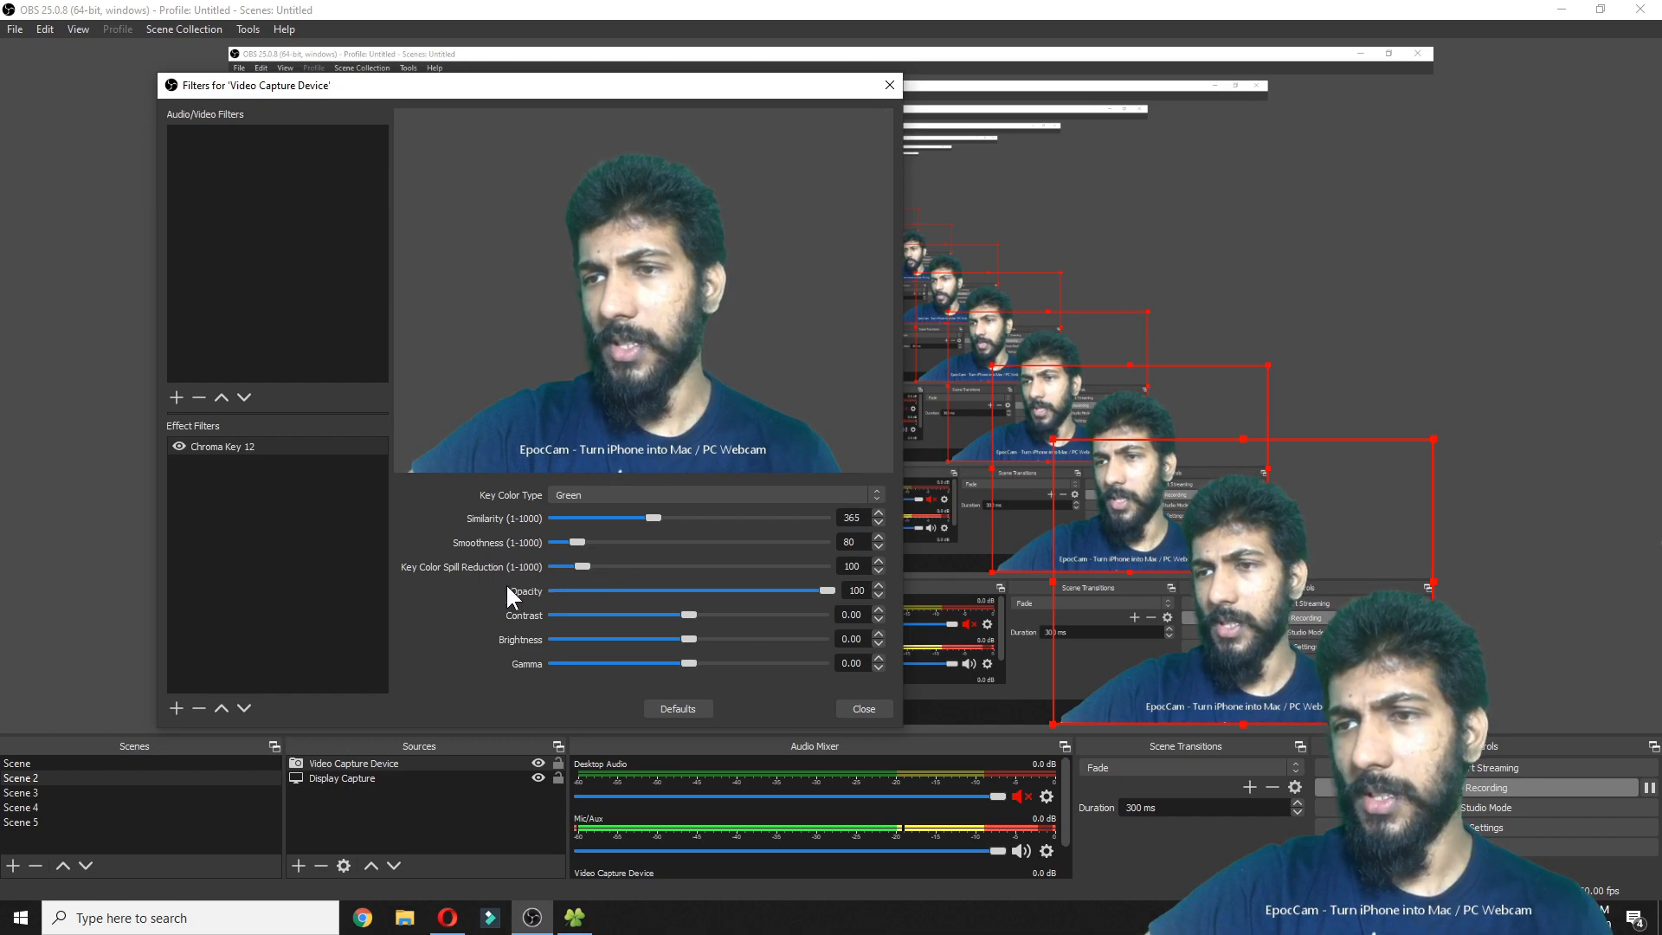
mouse_move(550, 583)
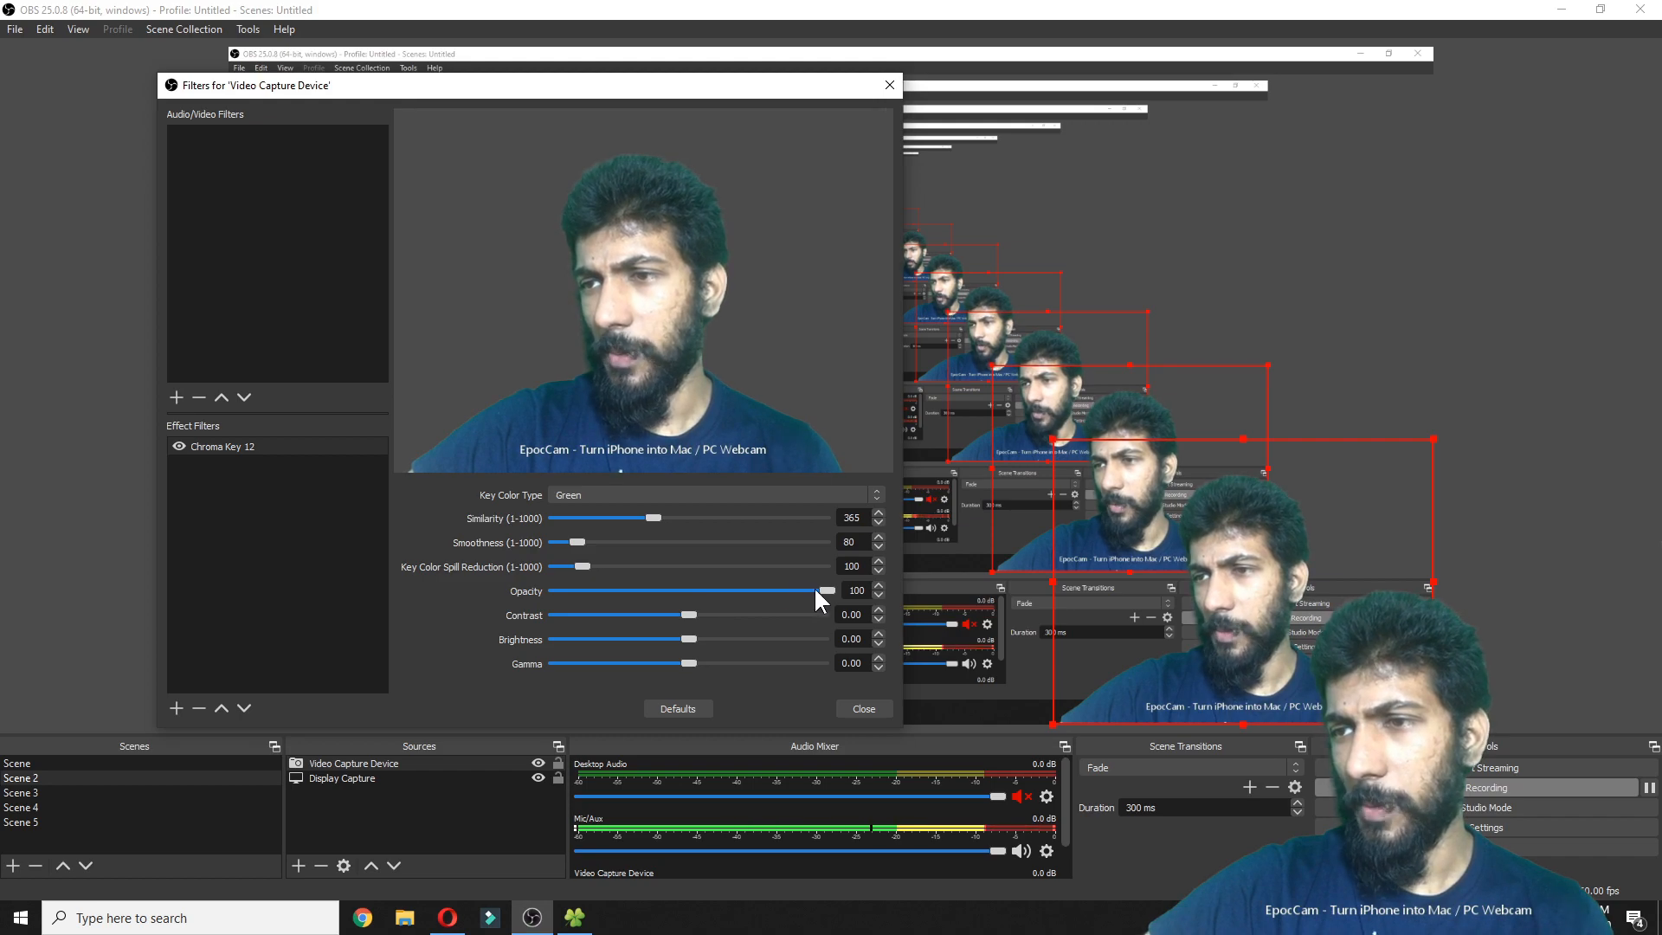
drag(827, 590, 720, 591)
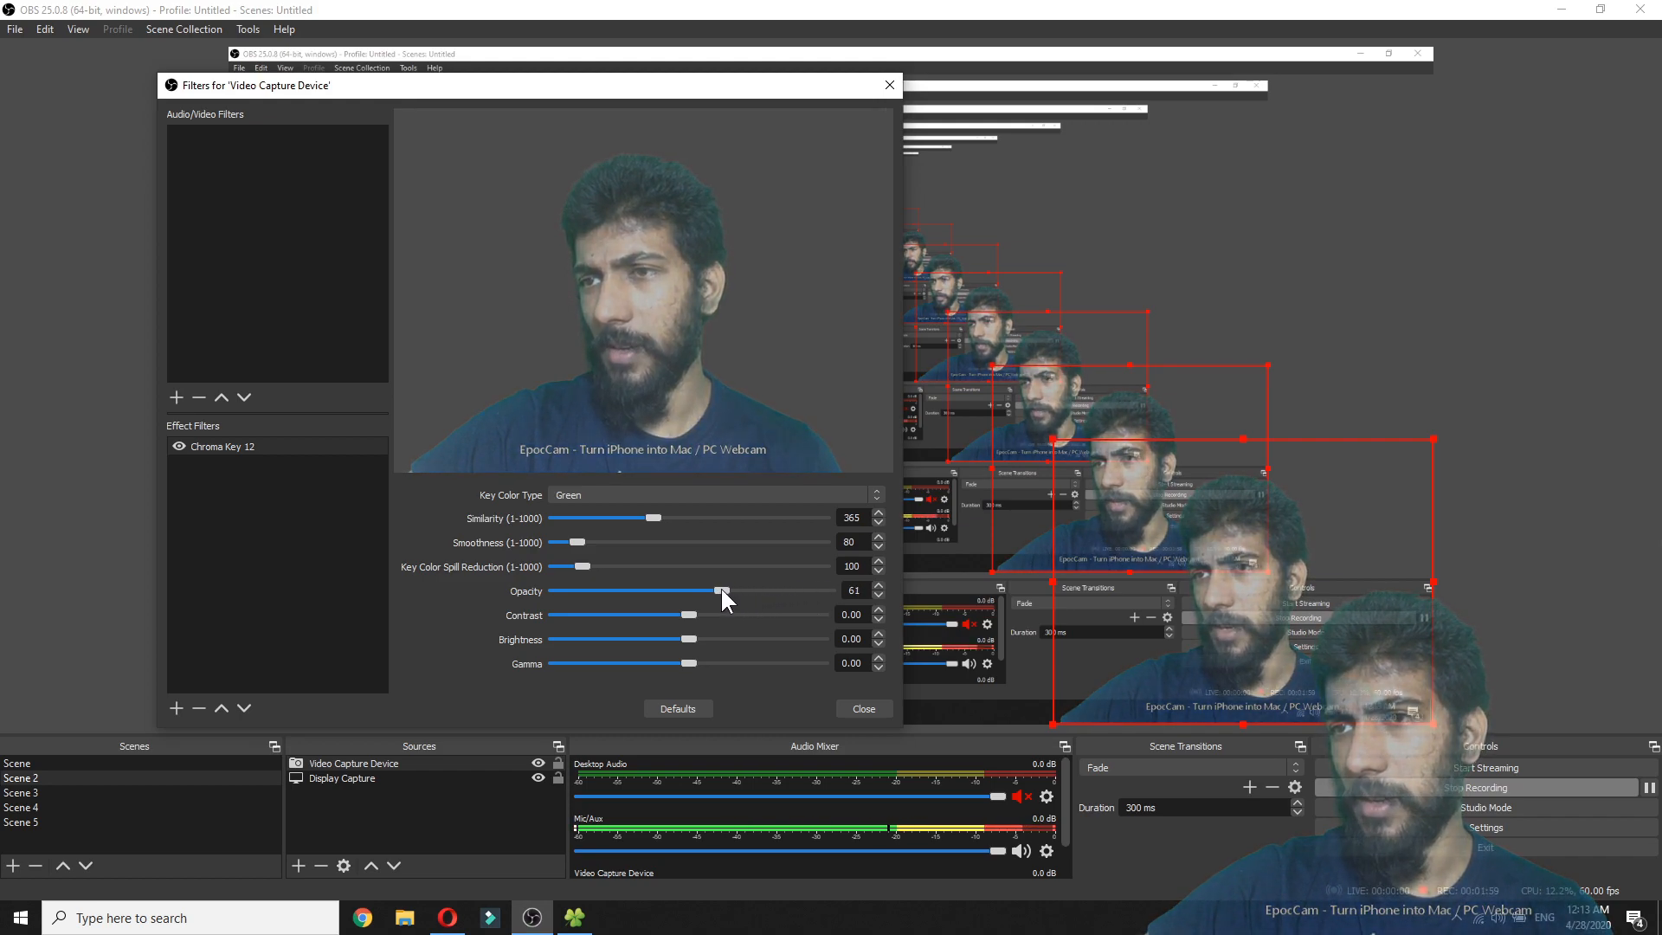
drag(721, 590, 700, 591)
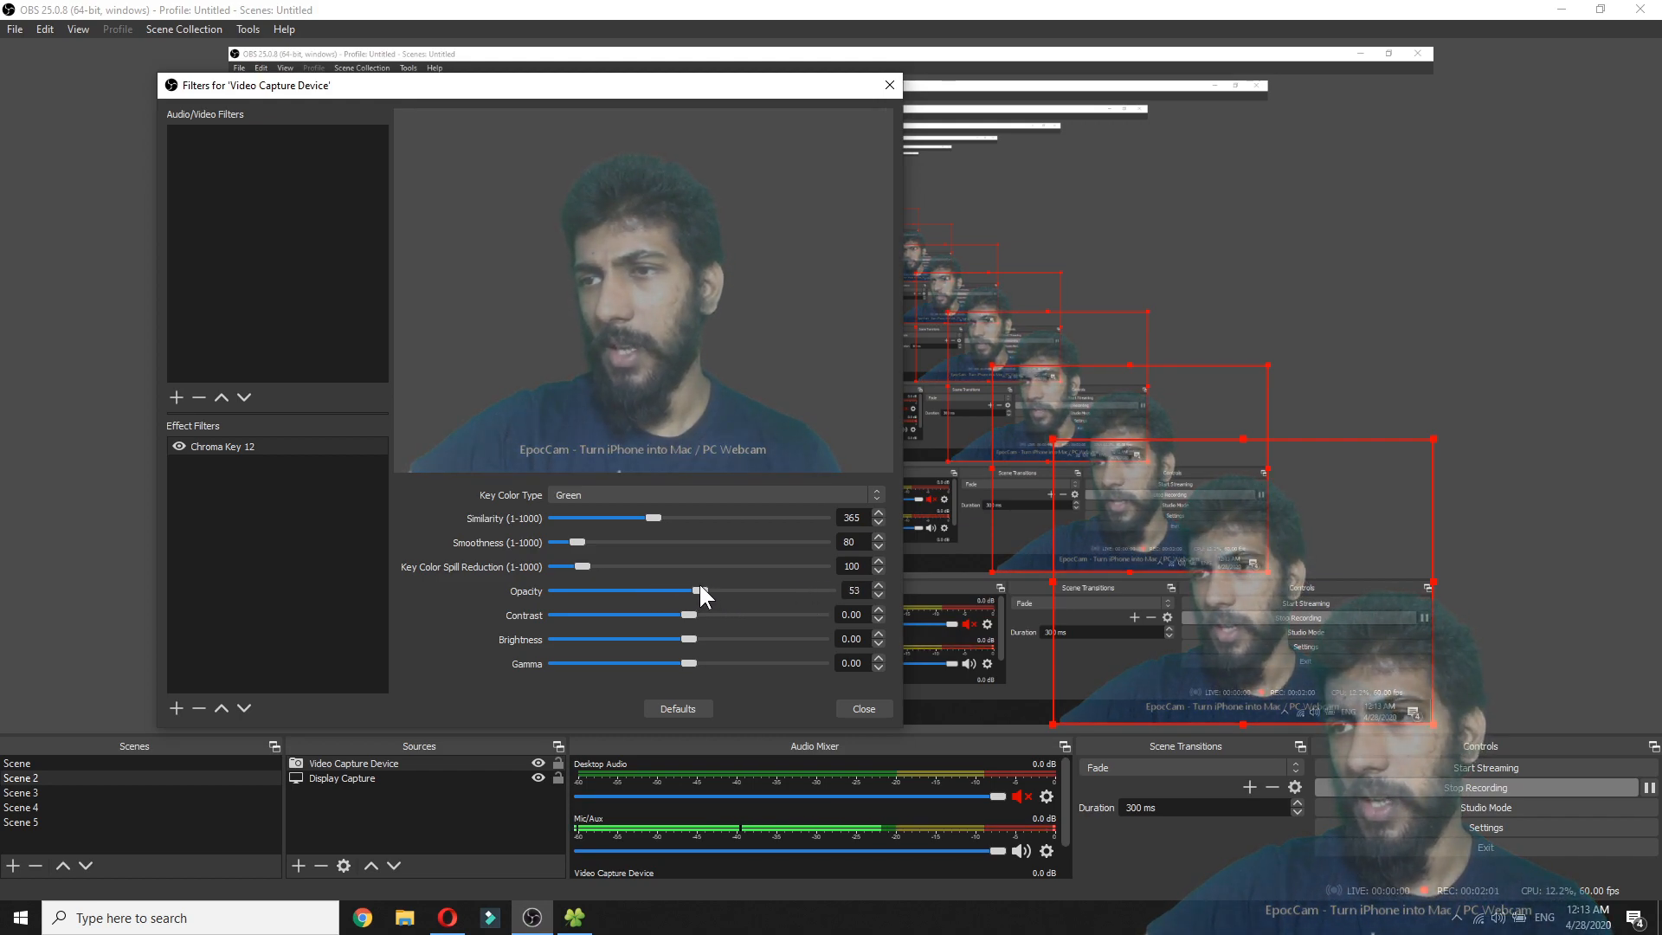
drag(698, 590, 820, 590)
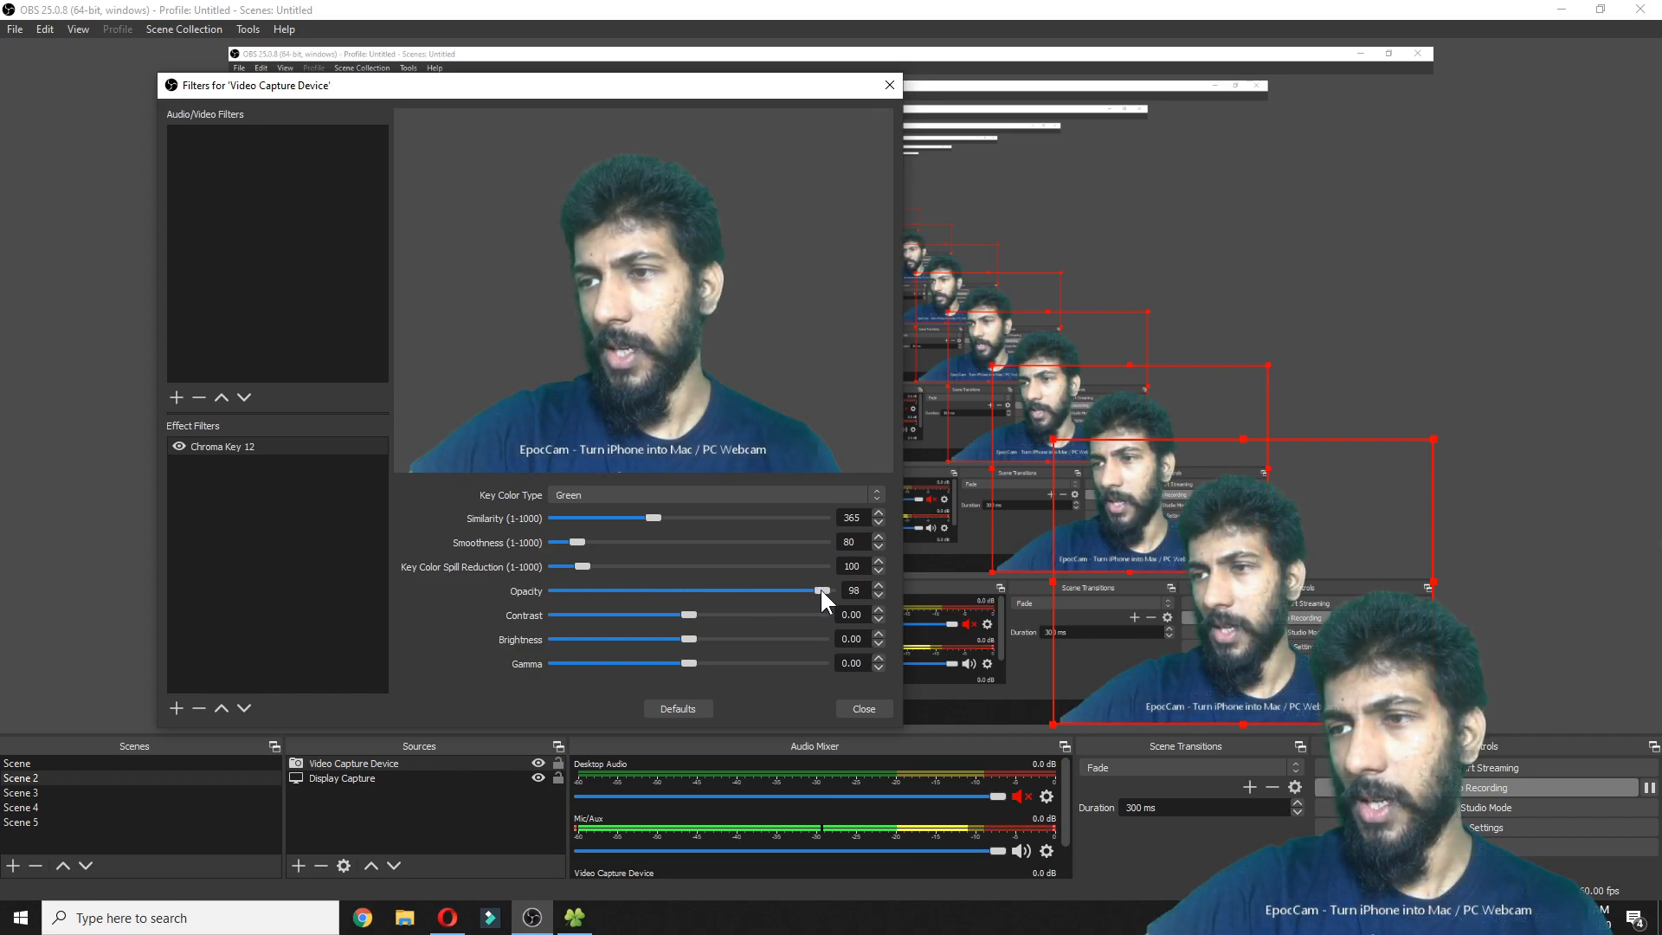
drag(819, 590, 833, 591)
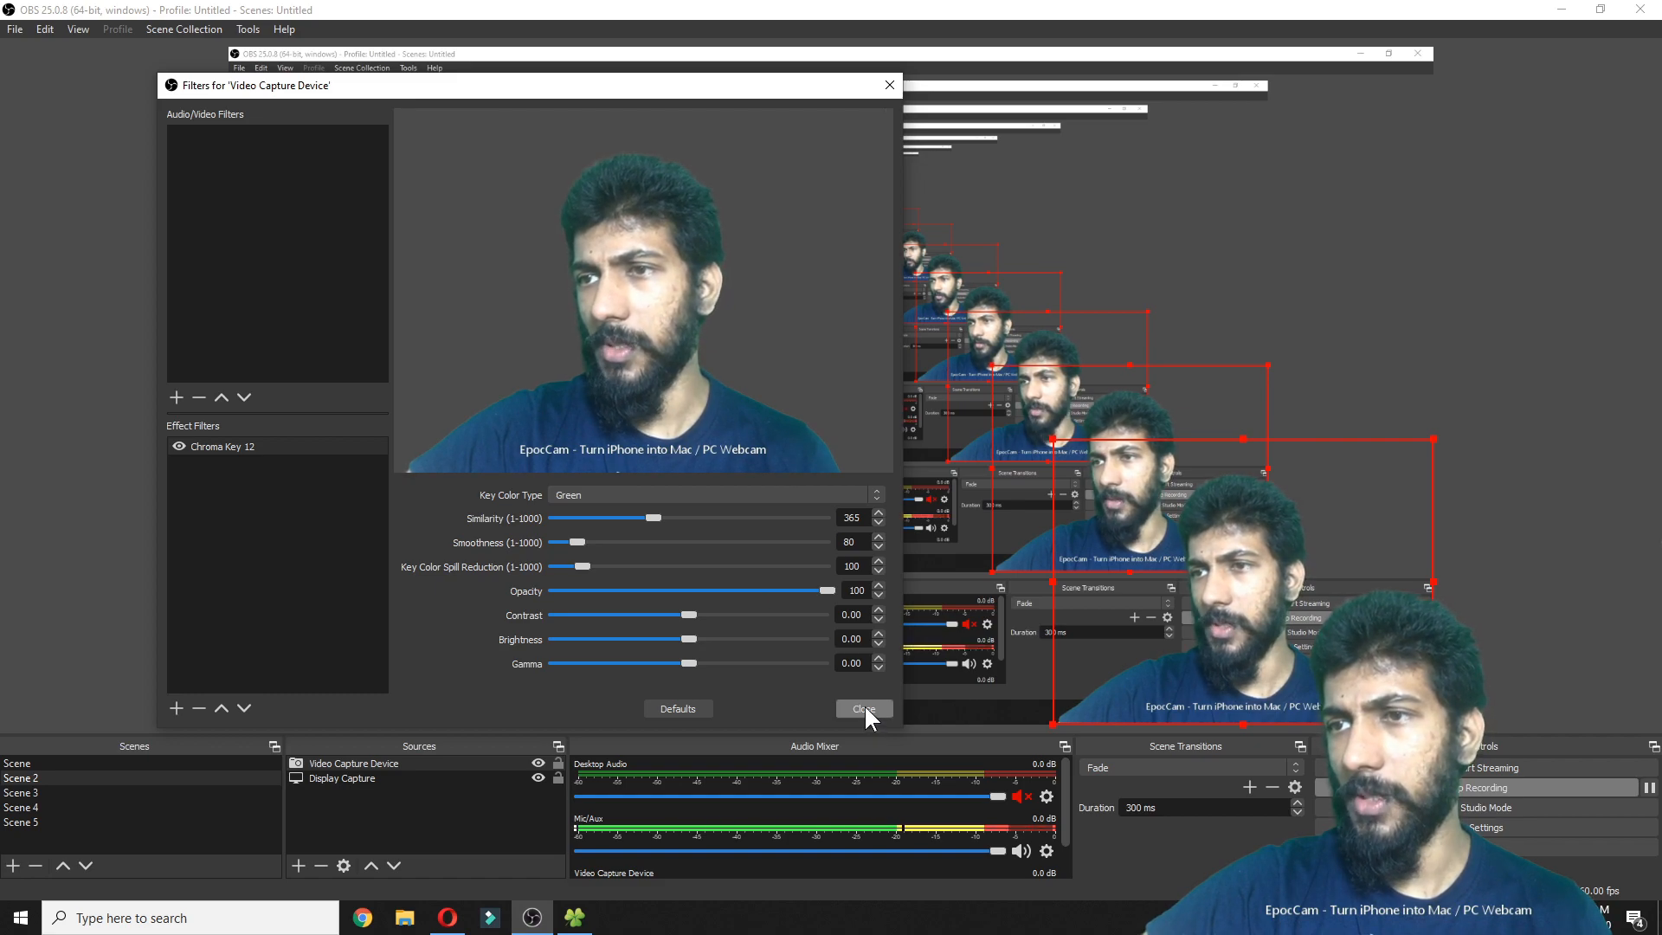
- Close the Filters for 'Video Capture Device' window, returning to the main scene
click(862, 708)
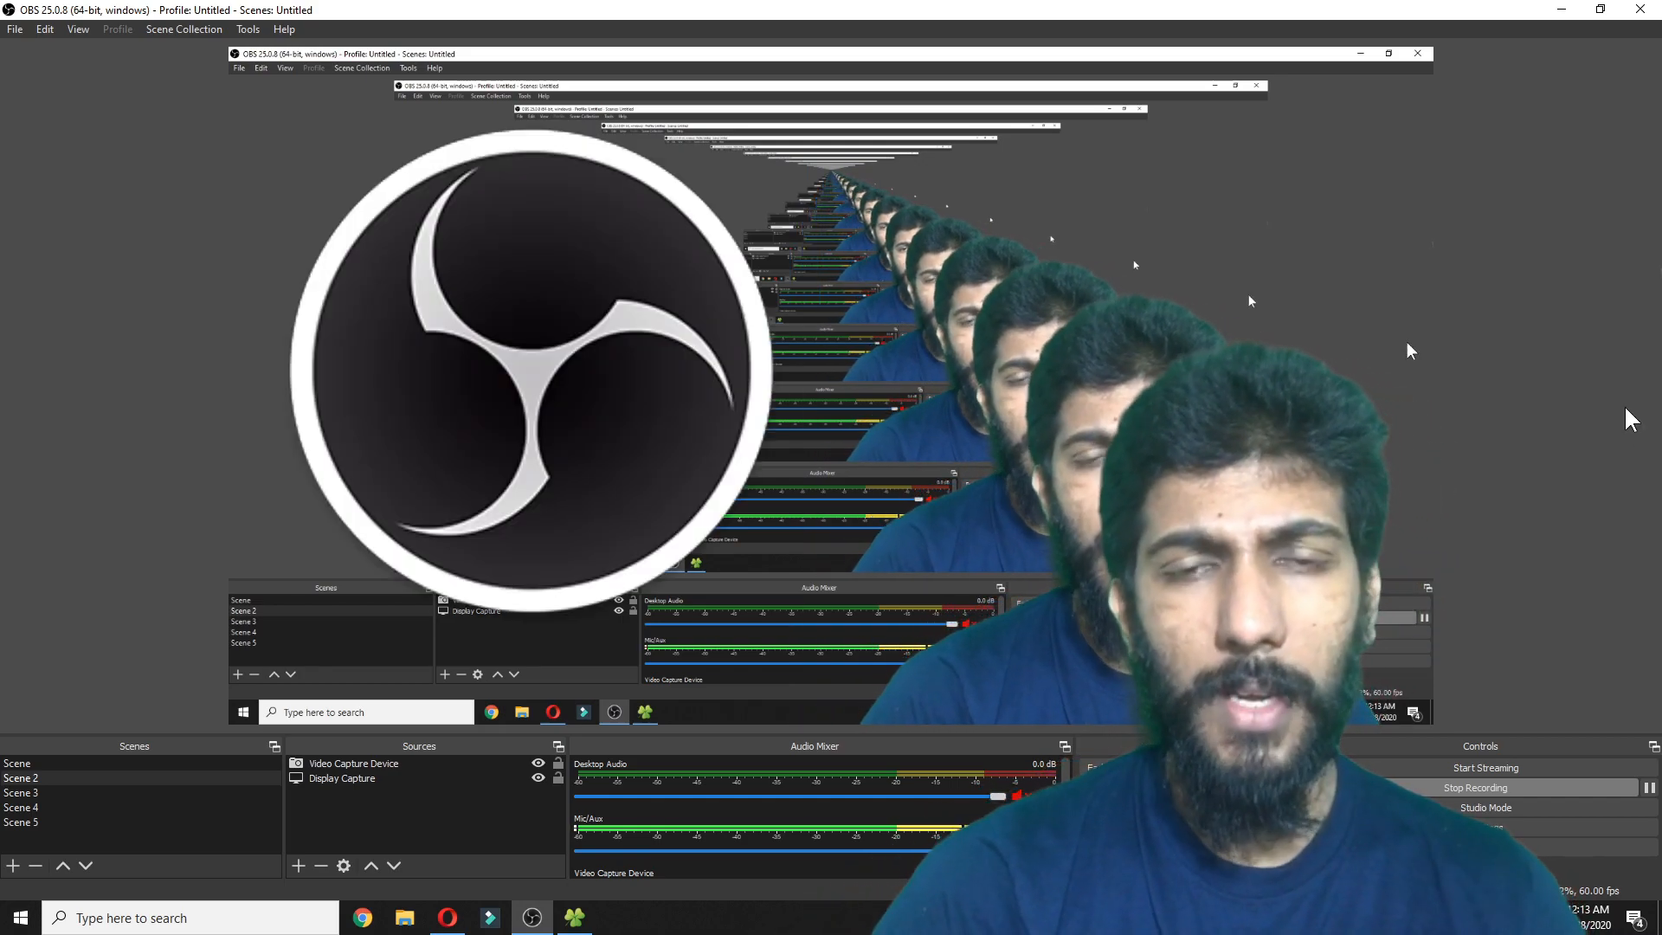